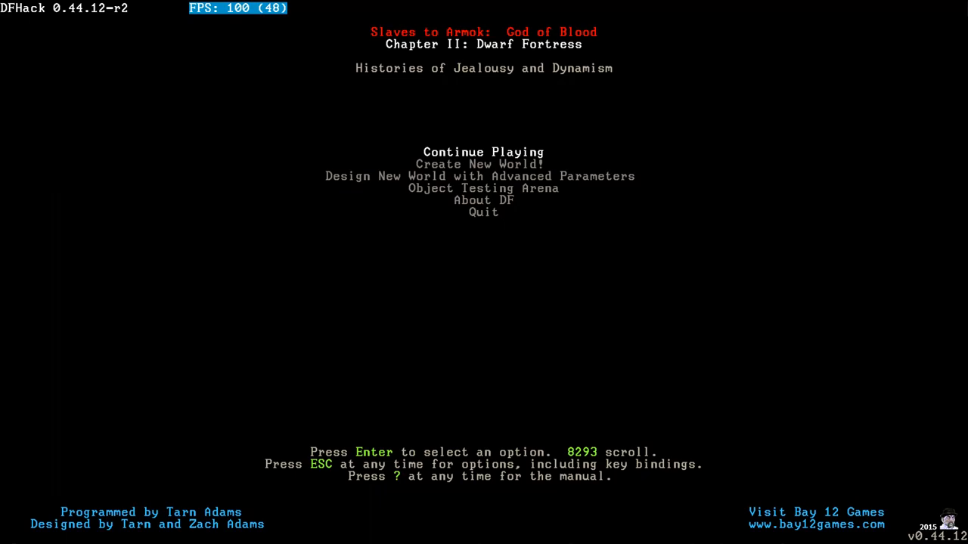
# Continue playing and load the Avuzastel fortress save to its status overview.
pyautogui.press('Return')
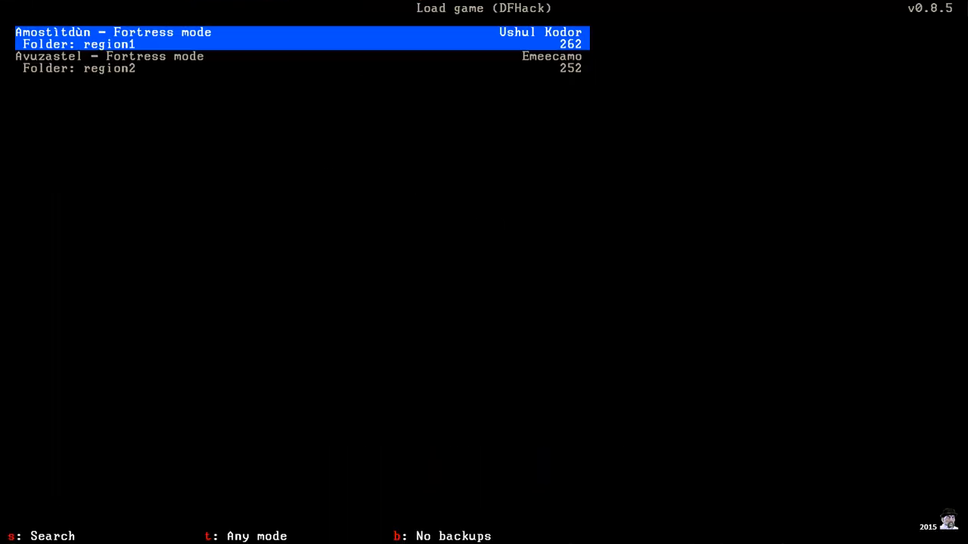
pyautogui.press('Down')
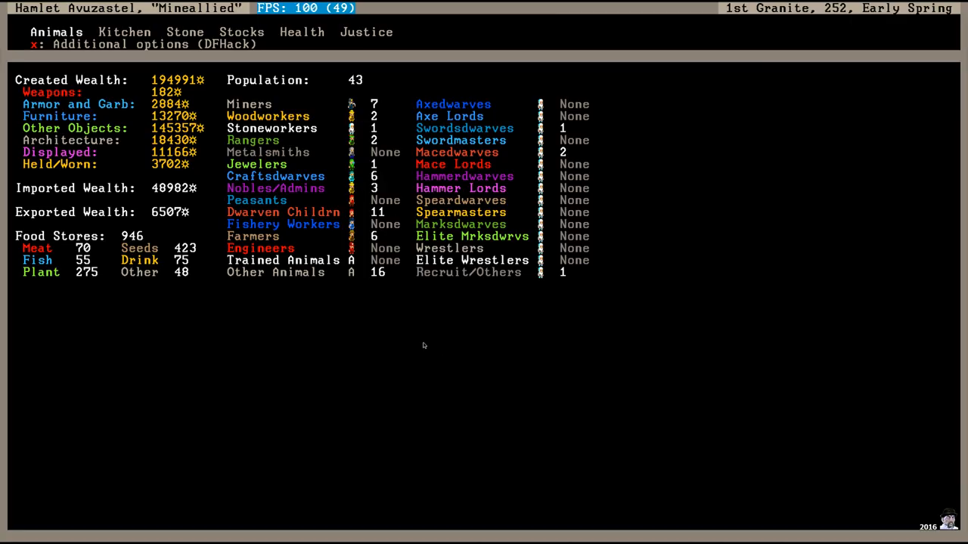
# View Baroness Zefi's holdings sheet, including her missing tomb and mace export ban.
pyautogui.press('Escape')
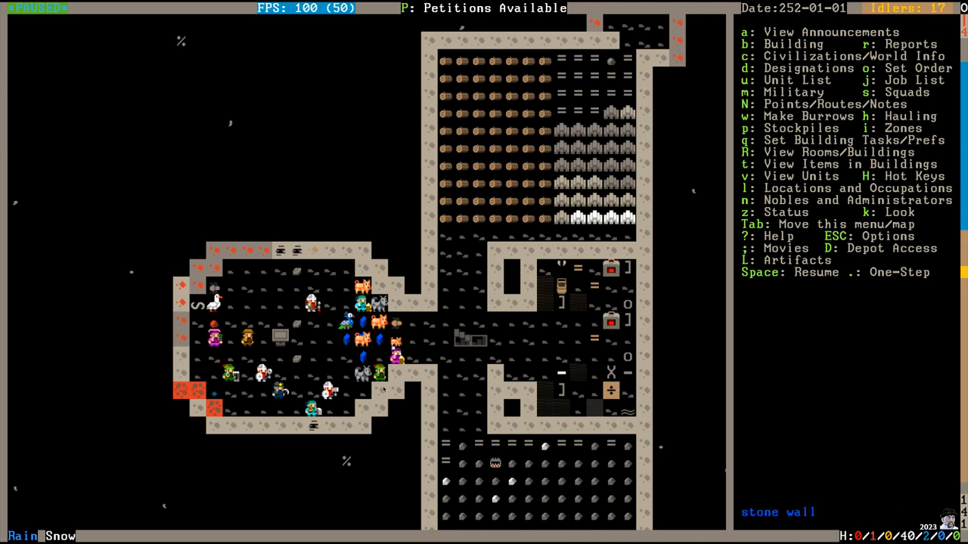
pyautogui.moveTo(371, 375)
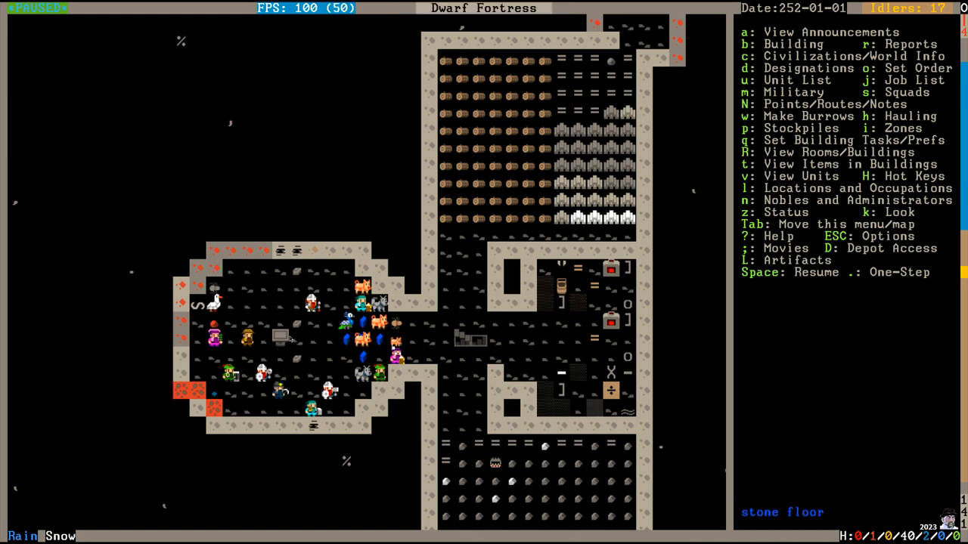
pyautogui.press('n')
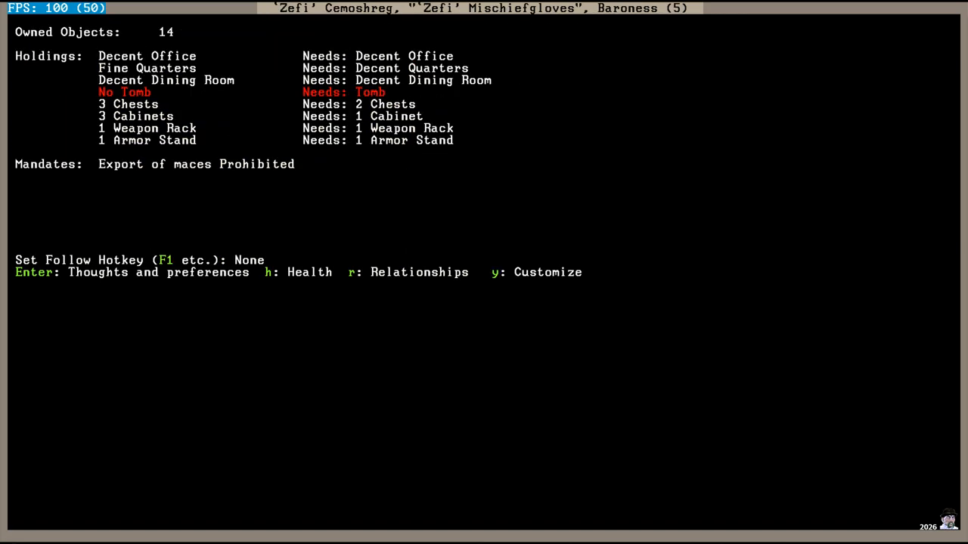
# Browse Baroness Zefi's relationships, stepping between her husband and only son.
pyautogui.press('r')
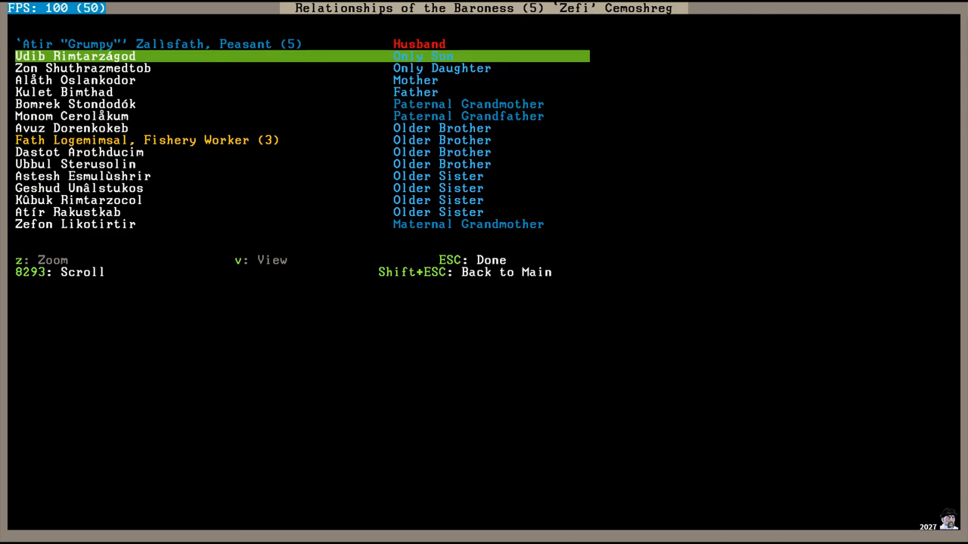
pyautogui.press('Up')
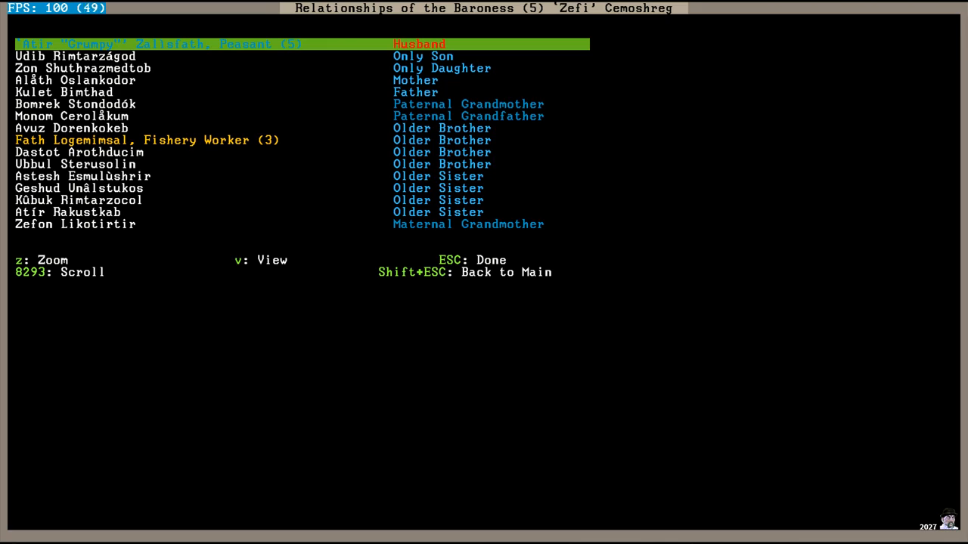
pyautogui.press('Down')
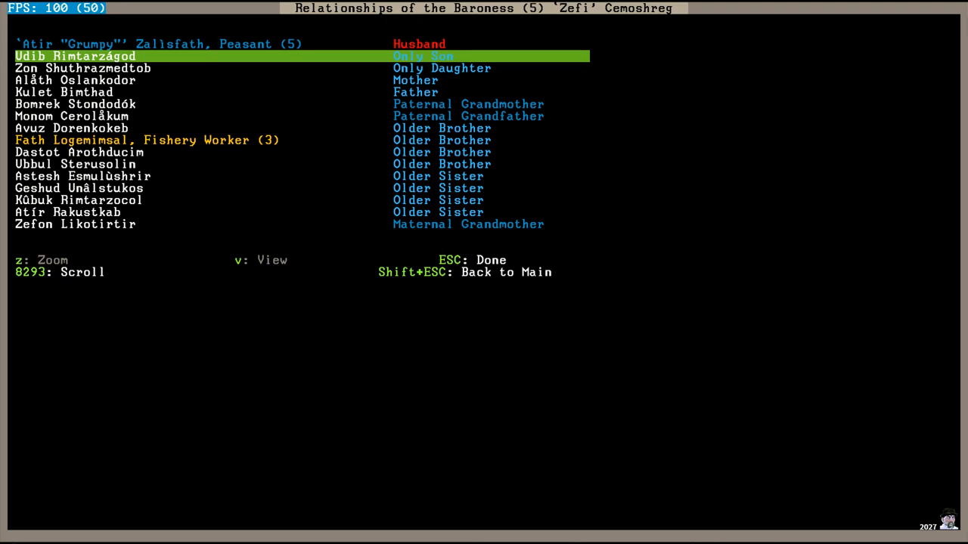
pyautogui.press('Down')
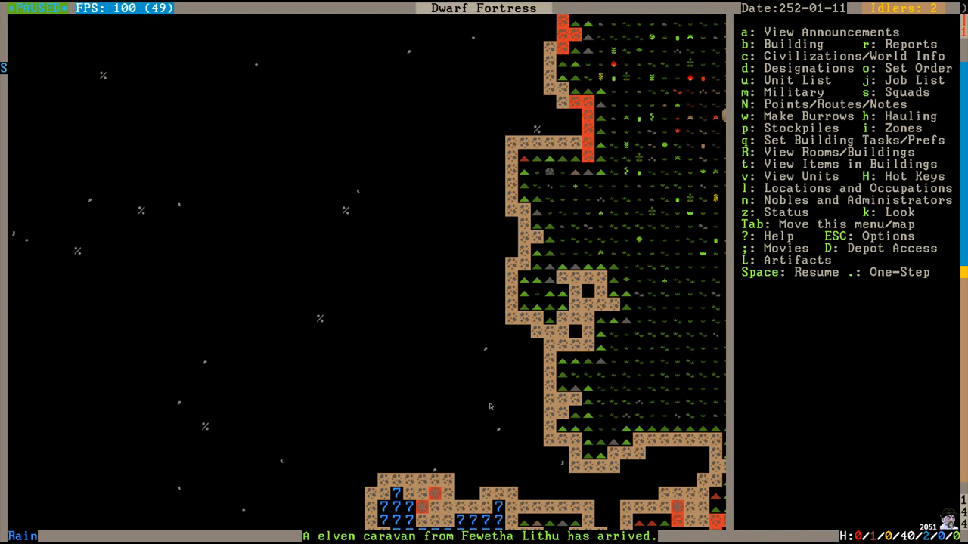
pyautogui.moveTo(482, 373)
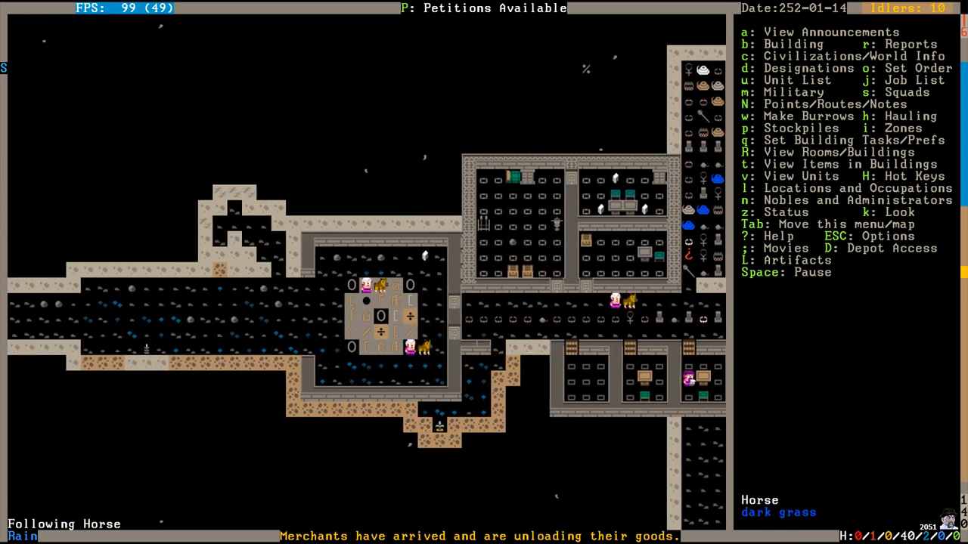
# Open trading at the depot with the Fewetha Lithu elven merchants.
pyautogui.press('D')
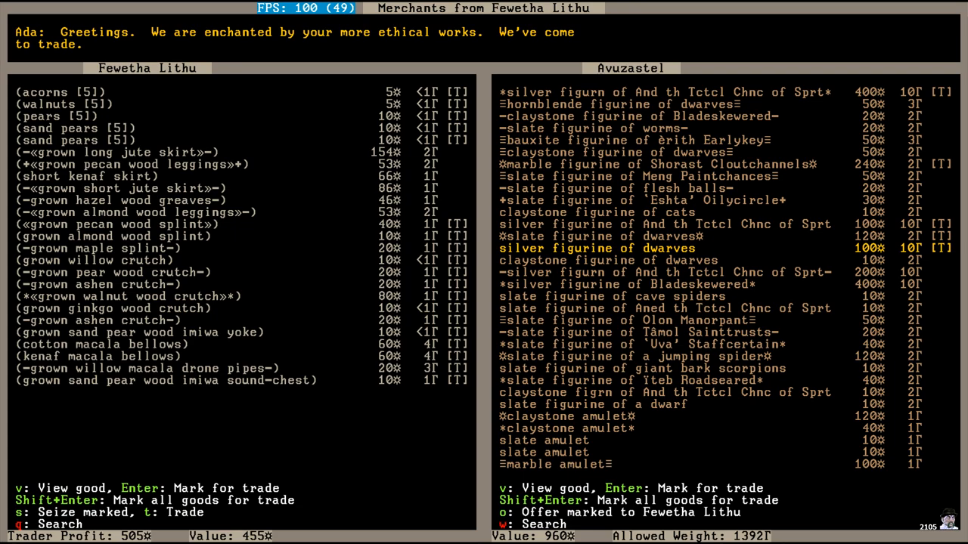
# Confirm the trade of the marked goods with the elves and leave the depot.
pyautogui.press('t')
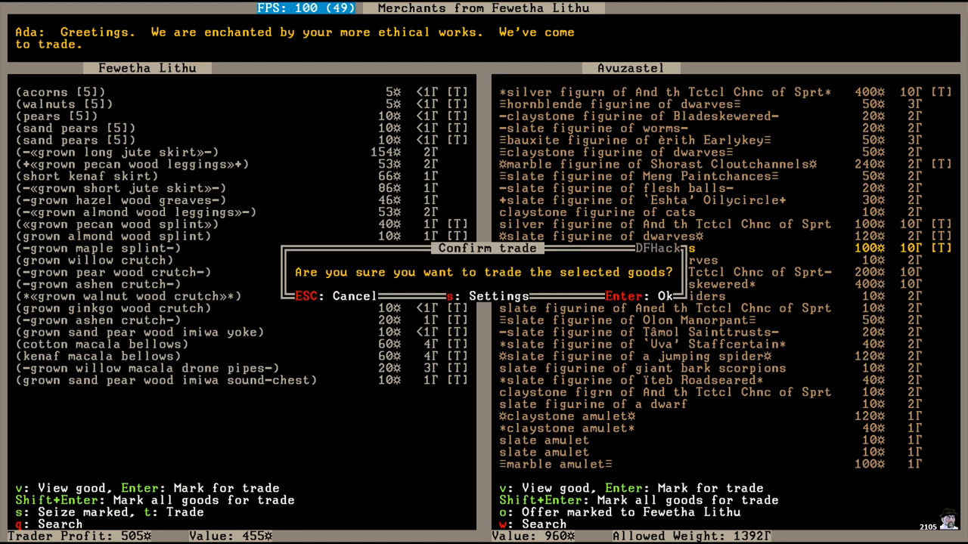
pyautogui.press('Return')
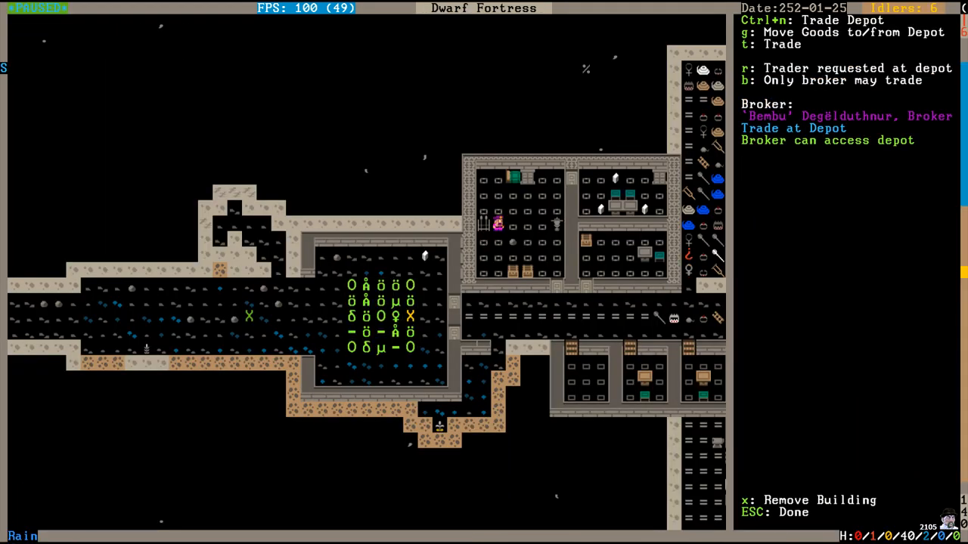
pyautogui.press('Escape')
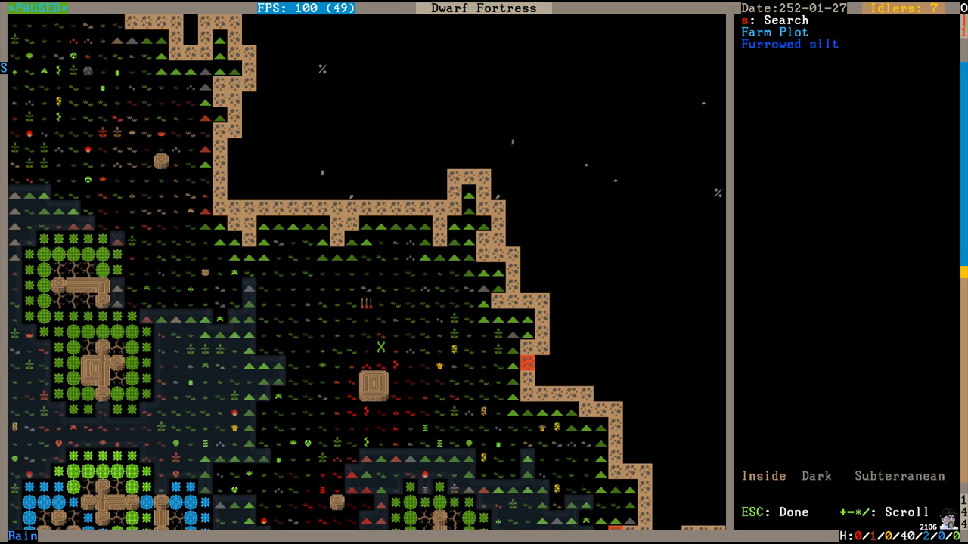
# Leave look mode and scroll the map to the corridor between the bedroom rows.
pyautogui.press('Escape')
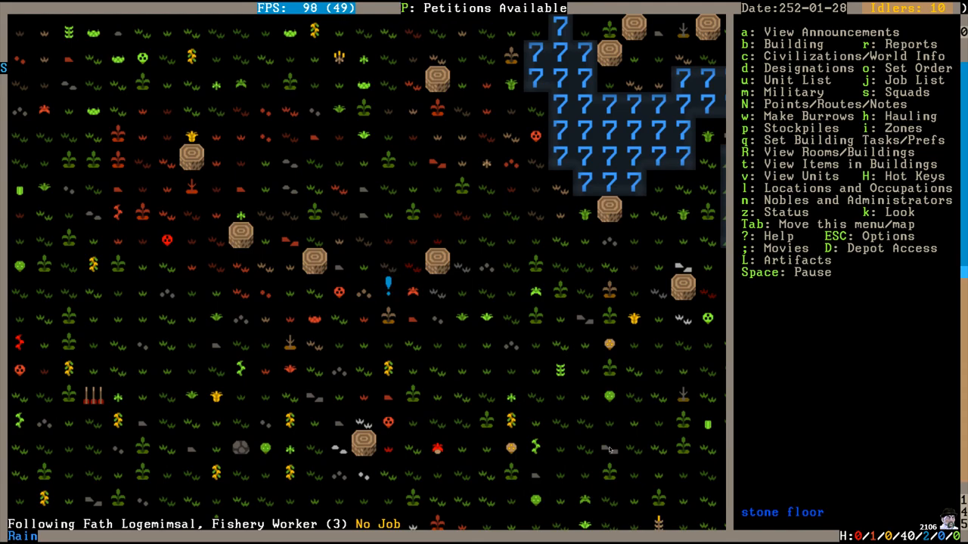
pyautogui.scroll(-3)
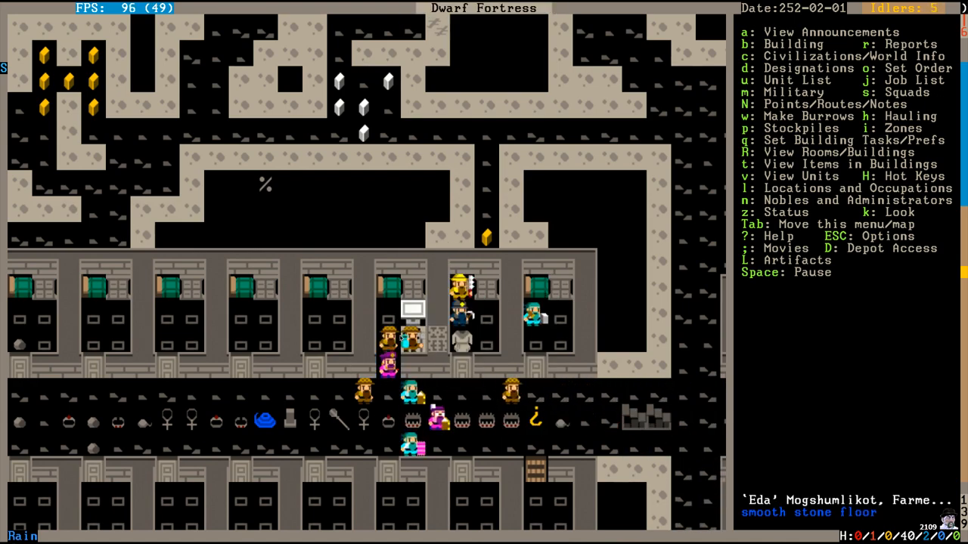
# Pause and read through the architect's description page, then close it.
pyautogui.press('space')
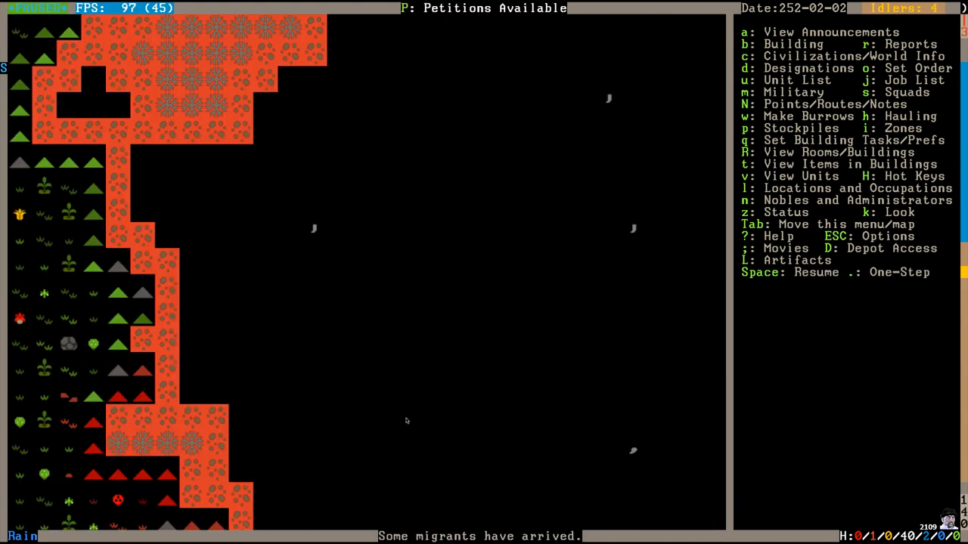
pyautogui.moveTo(465, 441)
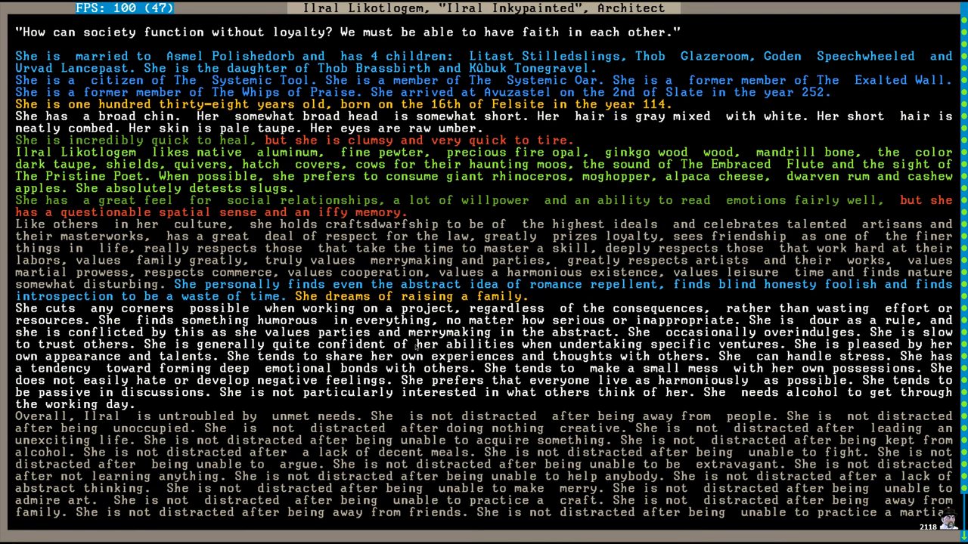
pyautogui.press('Escape')
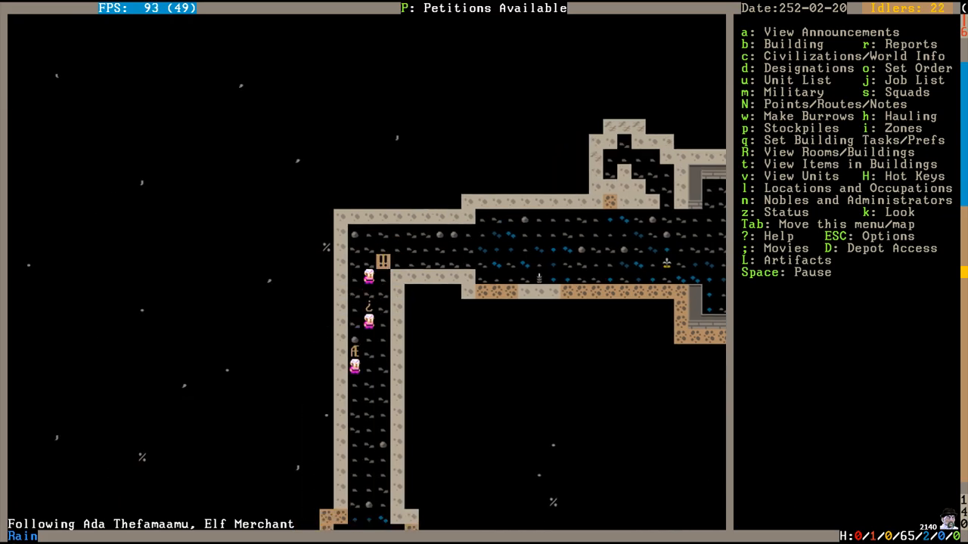
# Follow the elf merchant walking through the long stone tunnel.
pyautogui.scroll(-3)
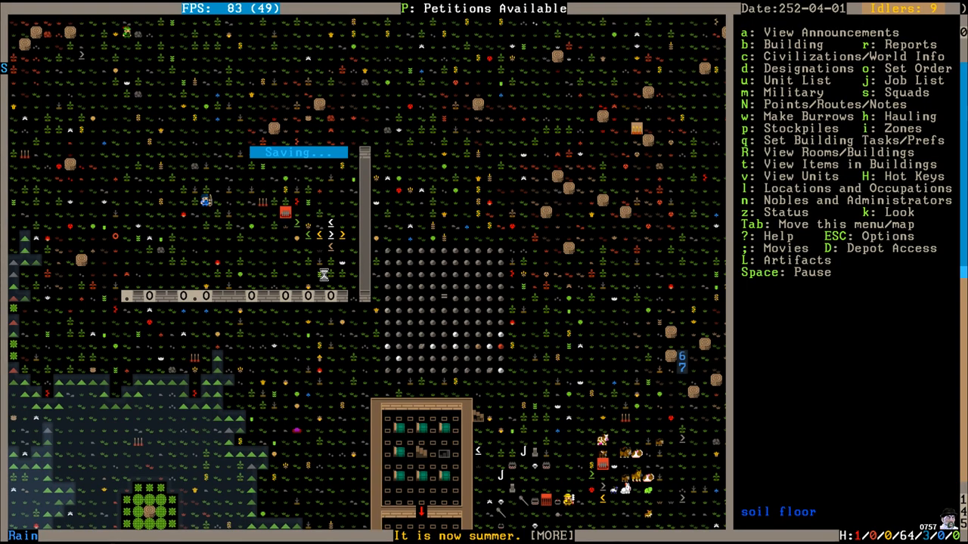
pyautogui.moveTo(394, 273)
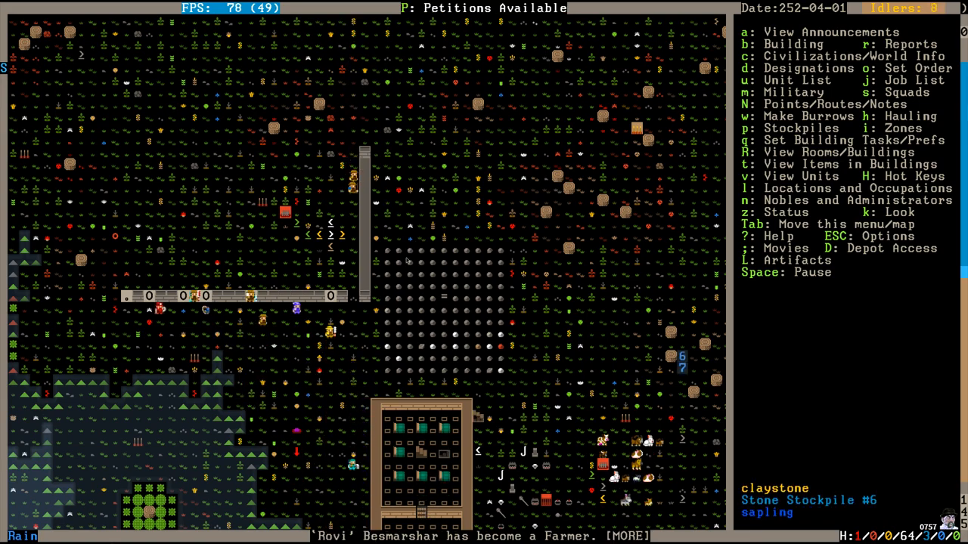
# Let the game run into summer's autosave and dismiss the latest announcement.
pyautogui.press('space')
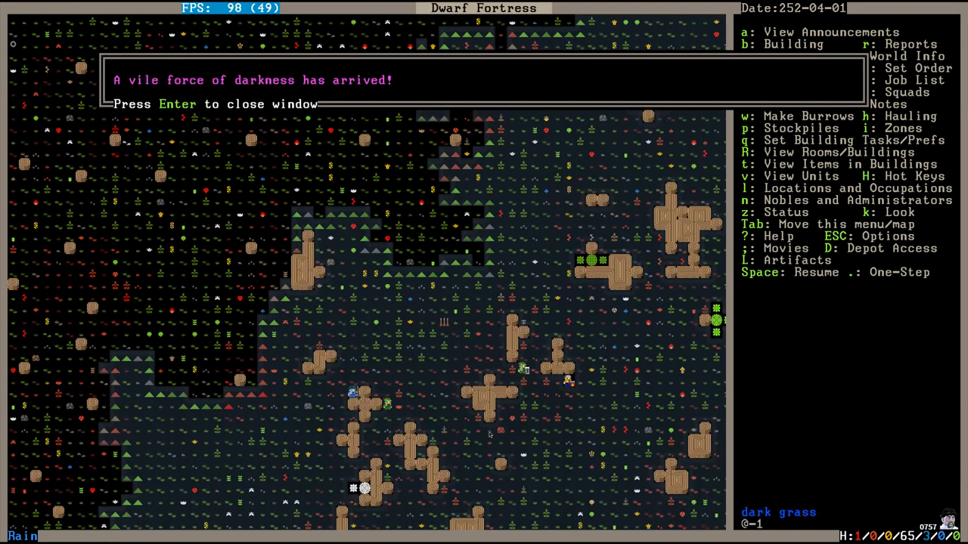
pyautogui.moveTo(531, 363)
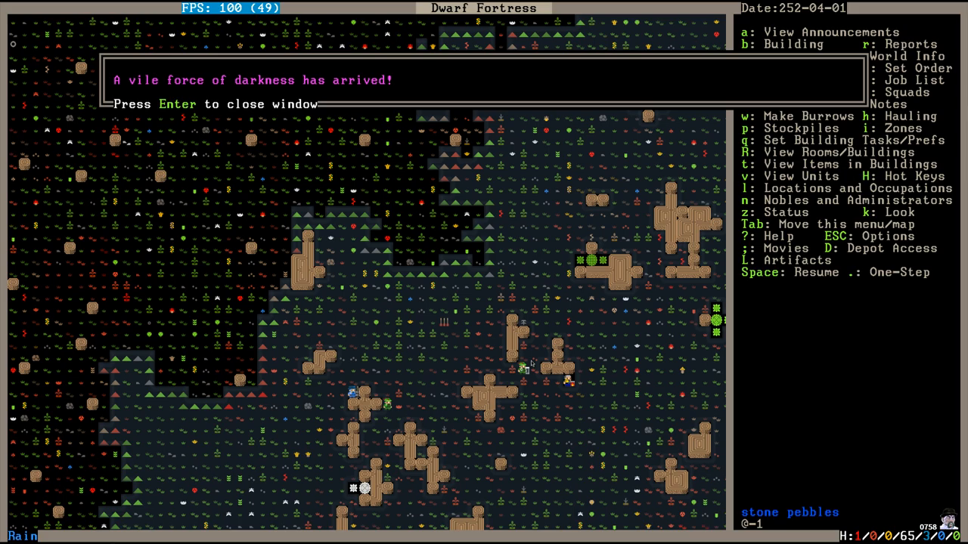
# Close the goblin siege message and view crossbowman Zom Badsavage's details.
pyautogui.press('Return')
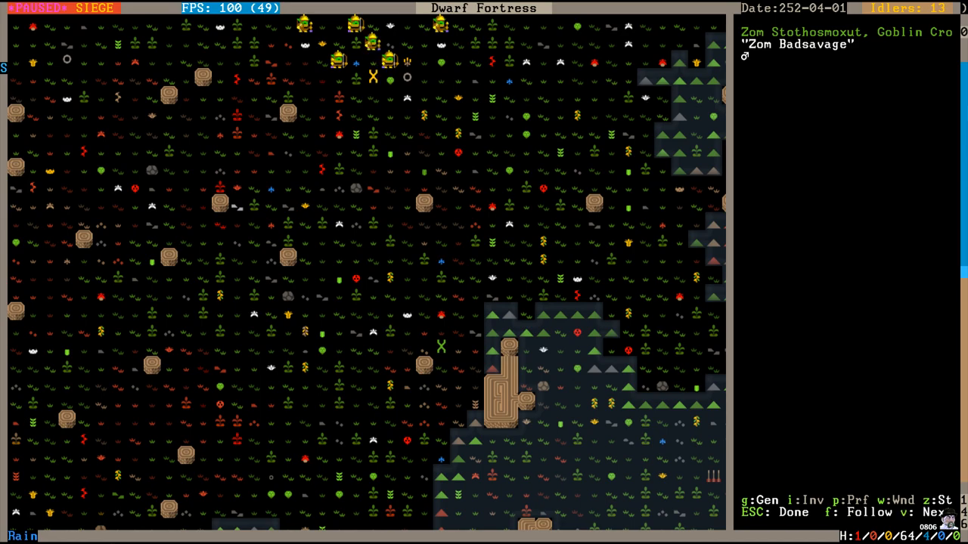
# Follow the goblin invaders into the trap area, then pause on 4th Felsite.
pyautogui.press('v')
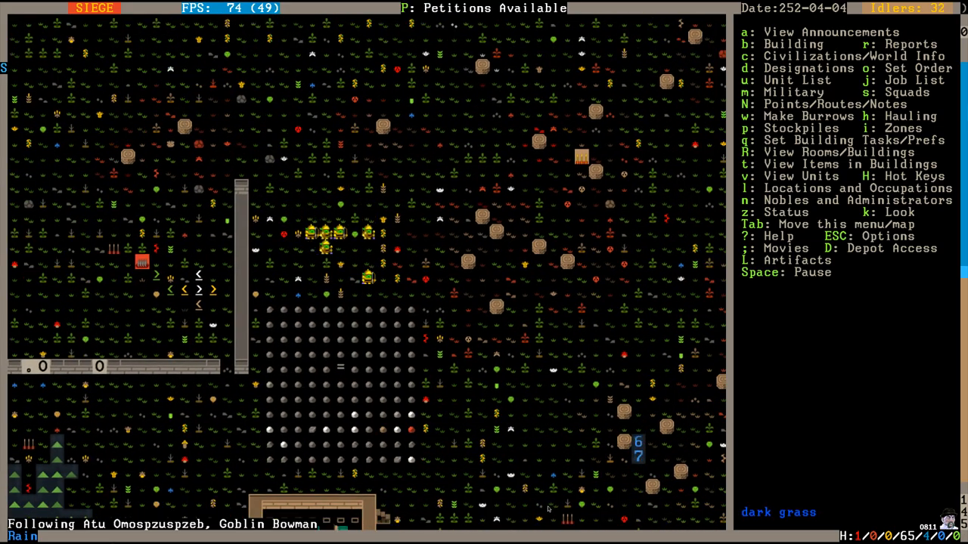
pyautogui.scroll(-3)
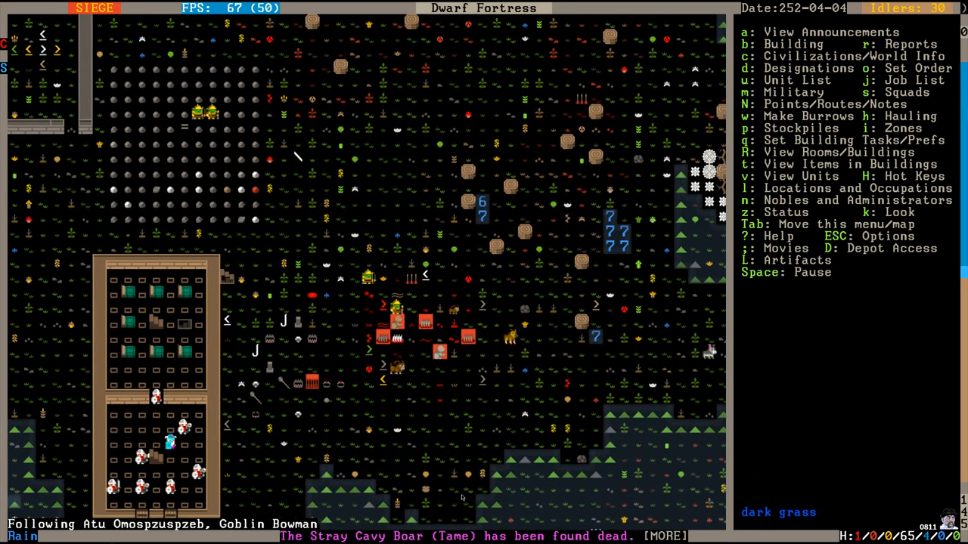
pyautogui.press('space')
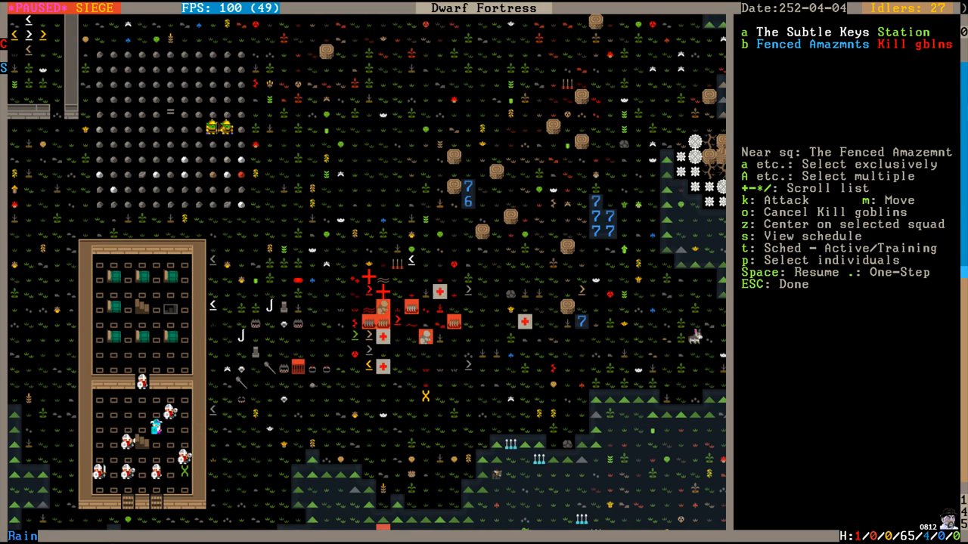
# Close the Fenced Amazements kill-goblins orders, let the battle run, then pause to survey it.
pyautogui.press('Escape')
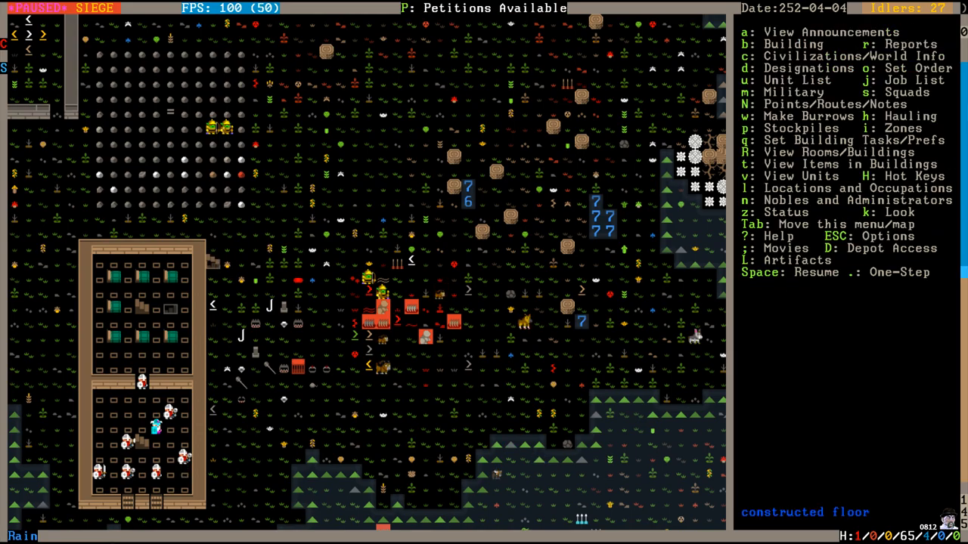
pyautogui.press('Space')
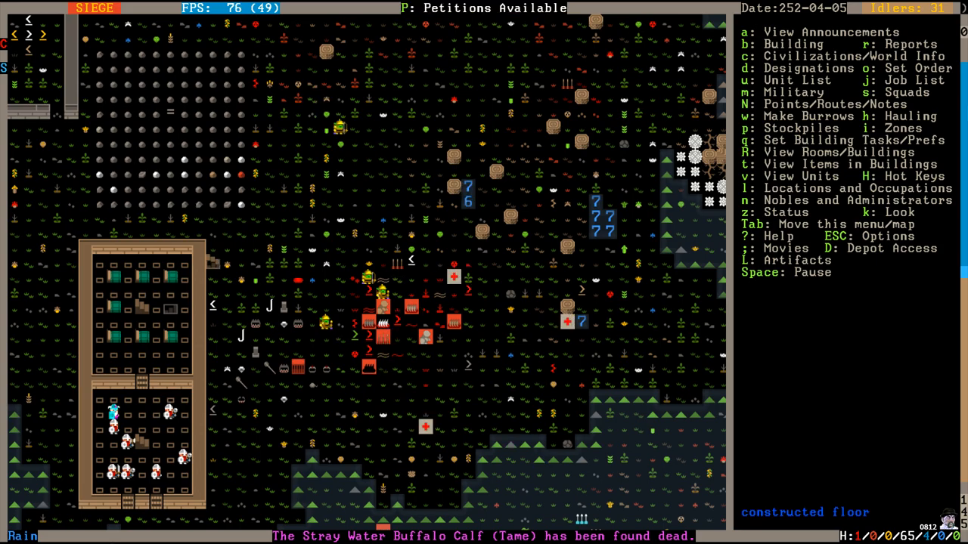
pyautogui.press('space')
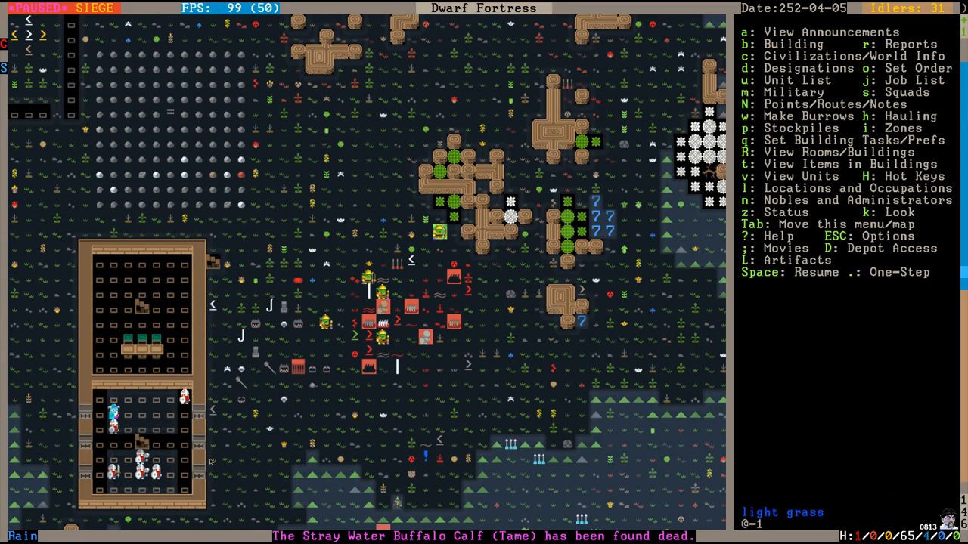
pyautogui.press('m')
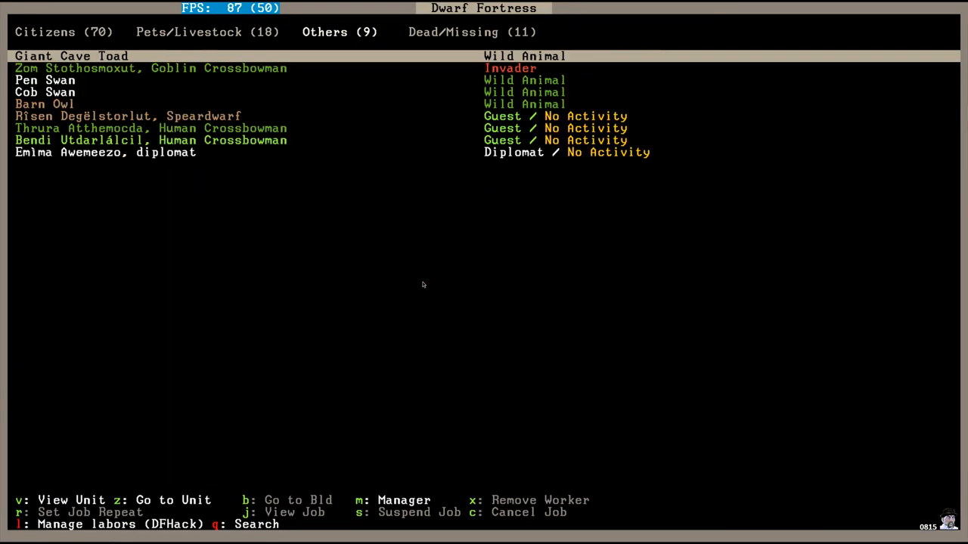
# Leave the units list, with crossbowman Zom Stothosmoxut gone, and return to the map.
pyautogui.press('Escape')
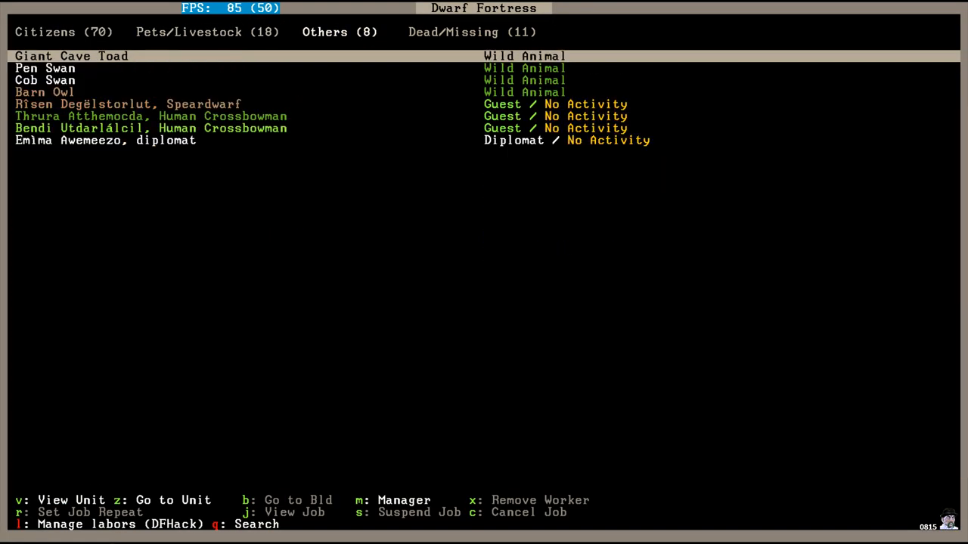
pyautogui.press('Escape')
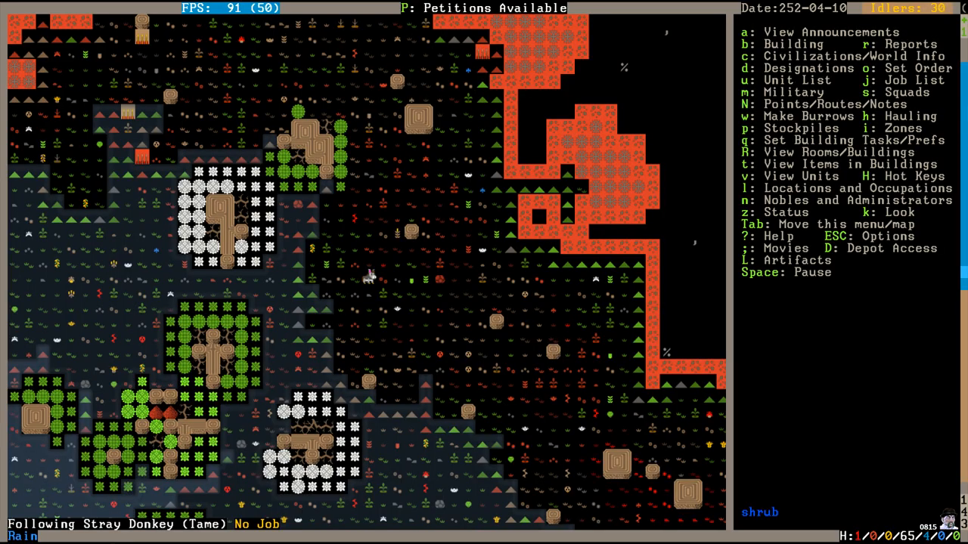
pyautogui.scroll(3)
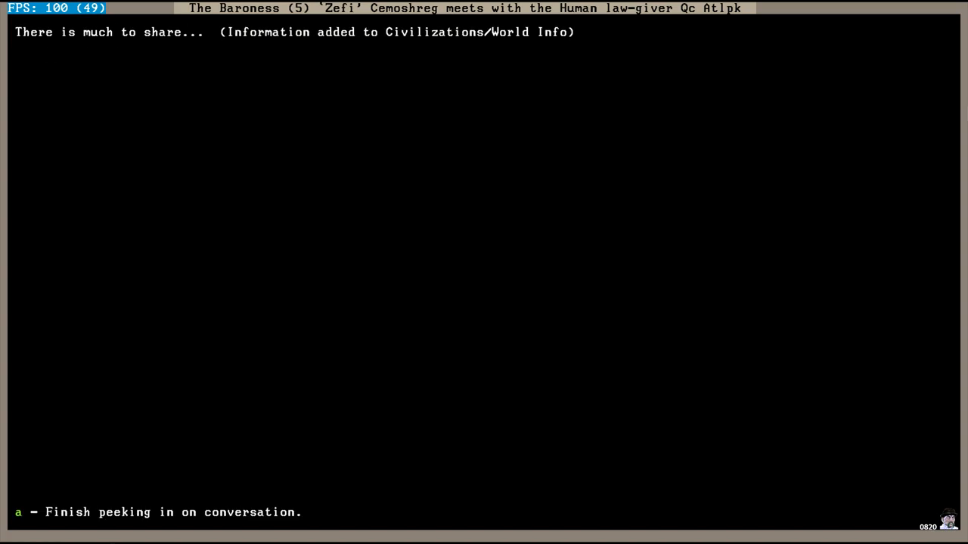
# Finish watching Baroness Zefi's meeting with the human law-giver.
pyautogui.press('a')
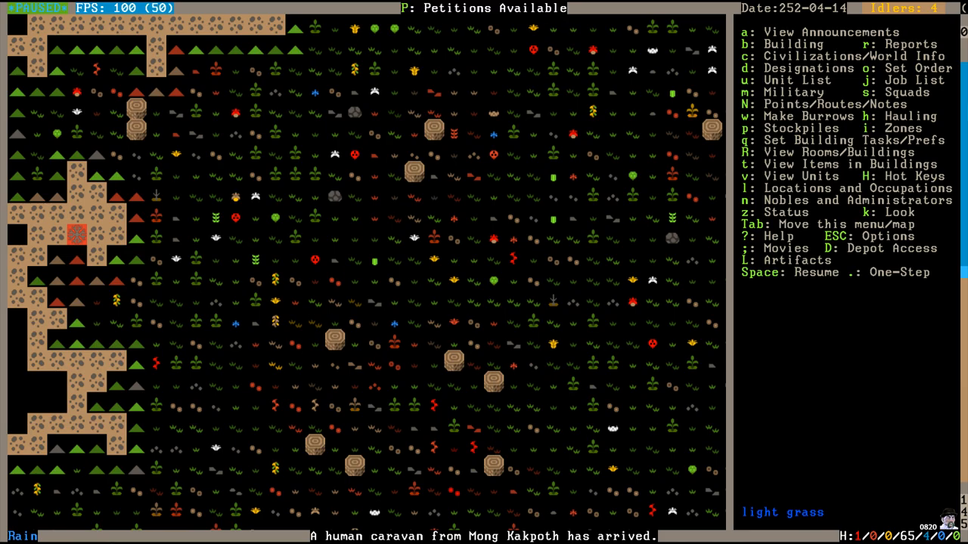
# Dismiss the Mong Kakpoth caravan notice and scroll the spring 252 refugee news.
pyautogui.press('space')
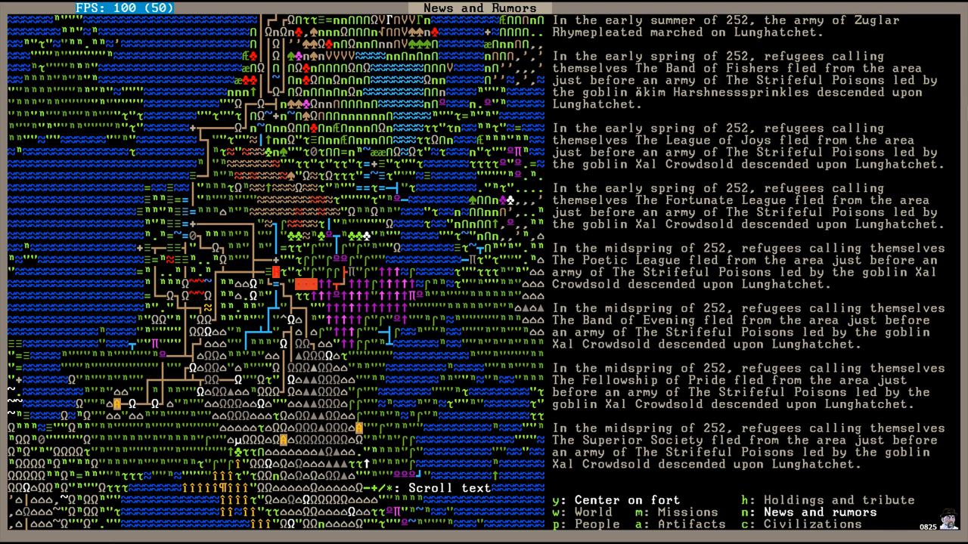
pyautogui.scroll(-3)
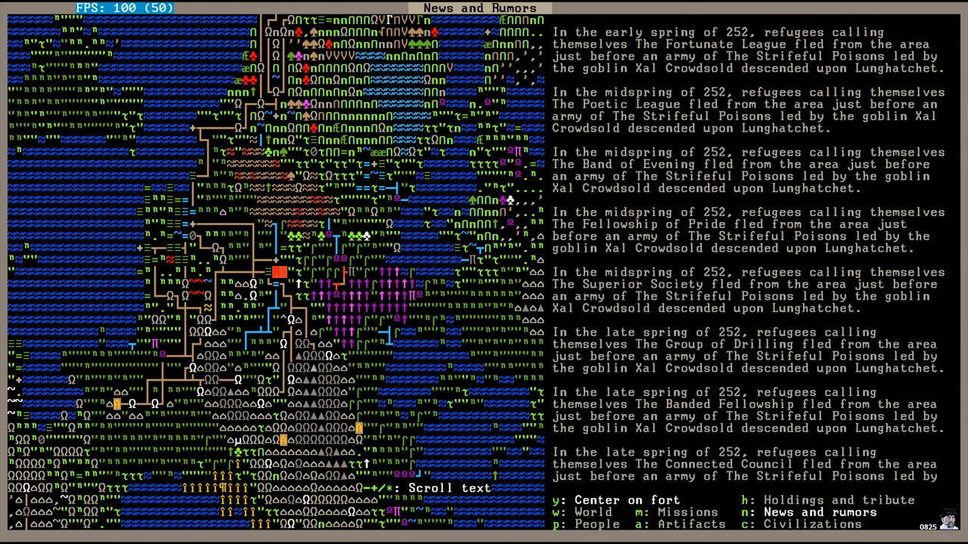
pyautogui.scroll(-3)
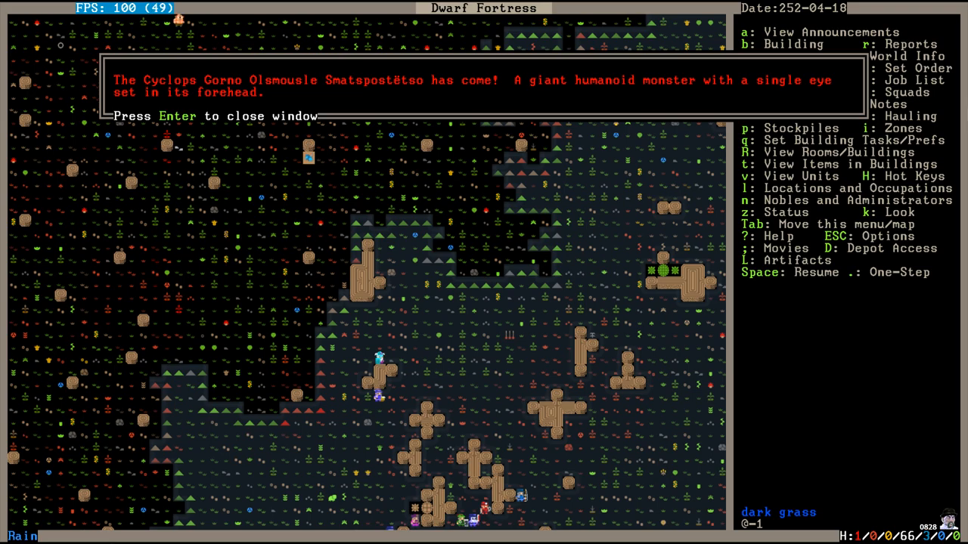
# Close the arrival alert for the cyclops Gorno Olsmousle Smatspostëtso.
pyautogui.press('Return')
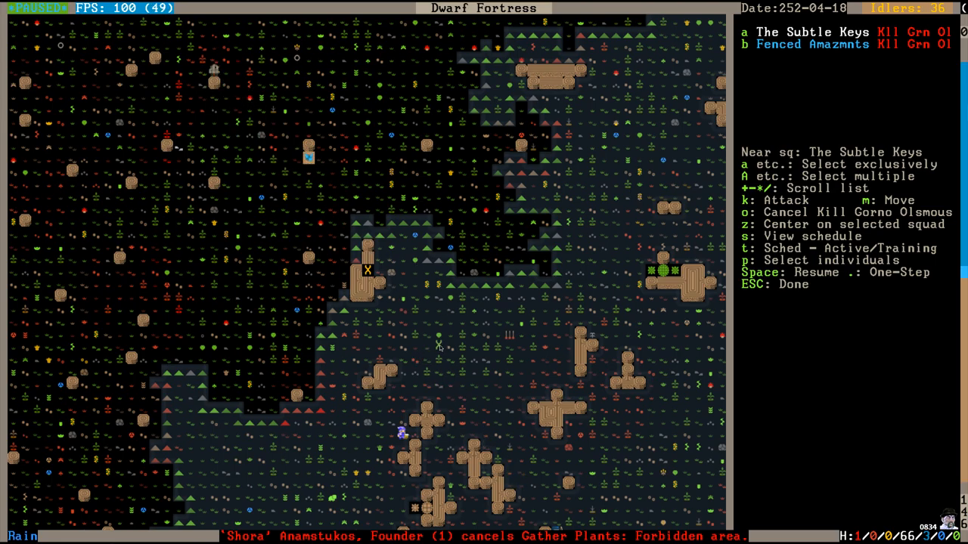
pyautogui.moveTo(463, 307)
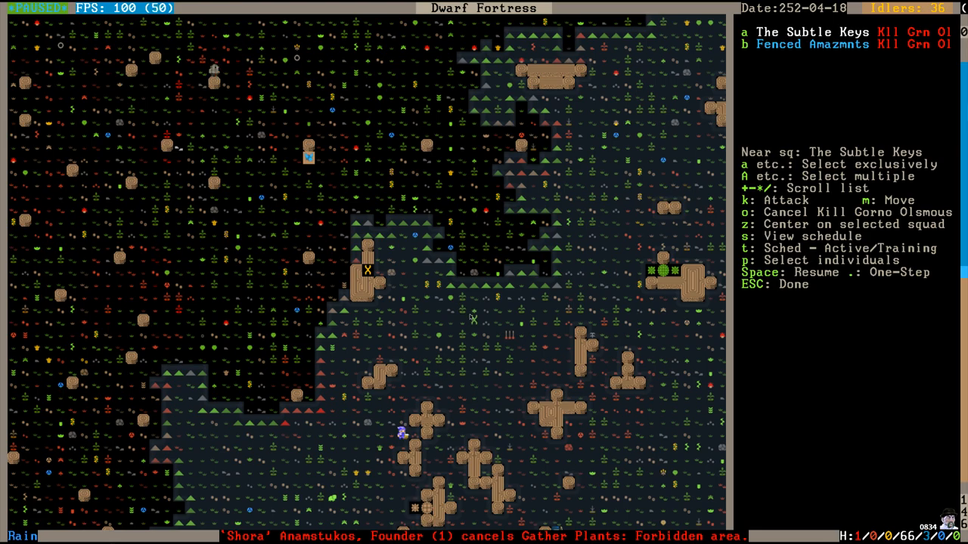
# Leave the squad screen, unpause so the cyclops fight plays out, then pause.
pyautogui.press('Escape')
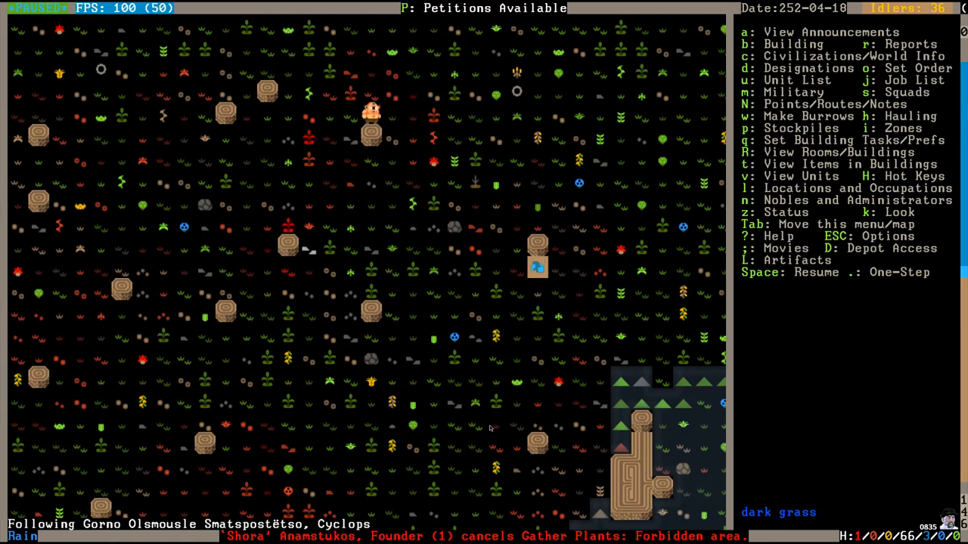
pyautogui.press('Space')
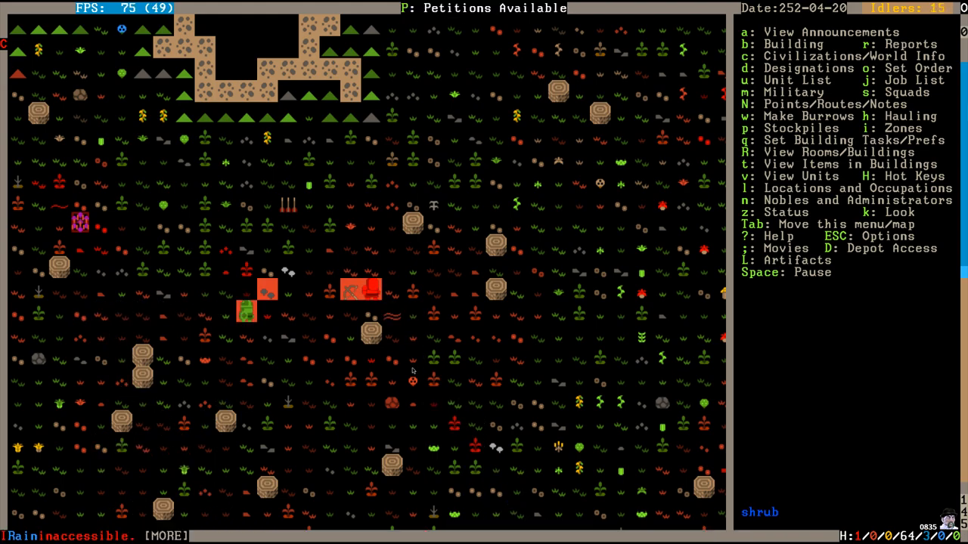
pyautogui.press('space')
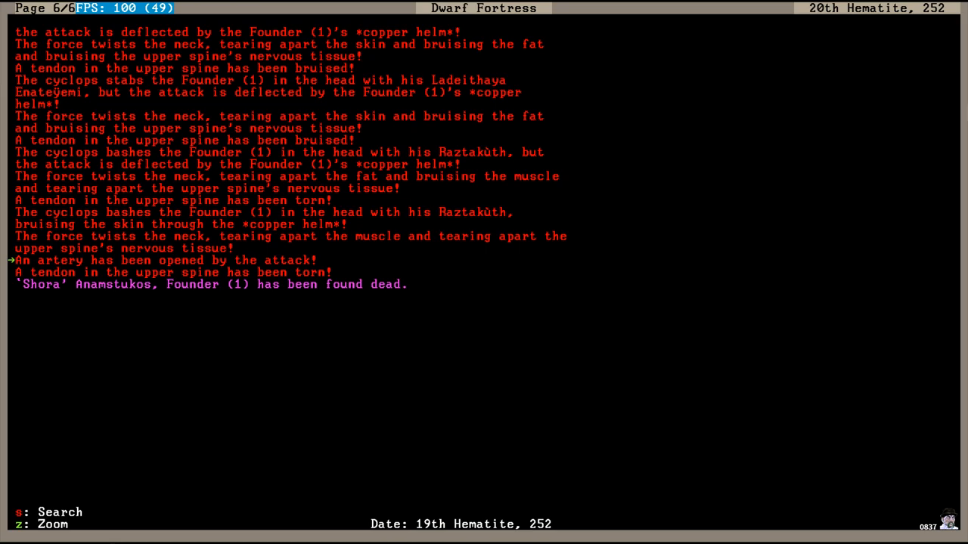
# View Ranger Mûthkat Niloddom's injury report, then close the reports to the map.
pyautogui.press('down')
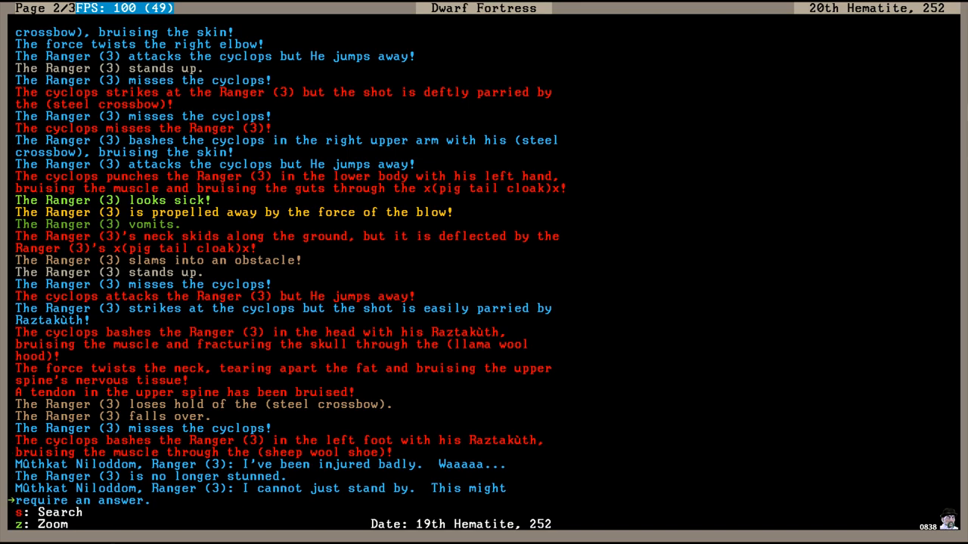
pyautogui.press('space')
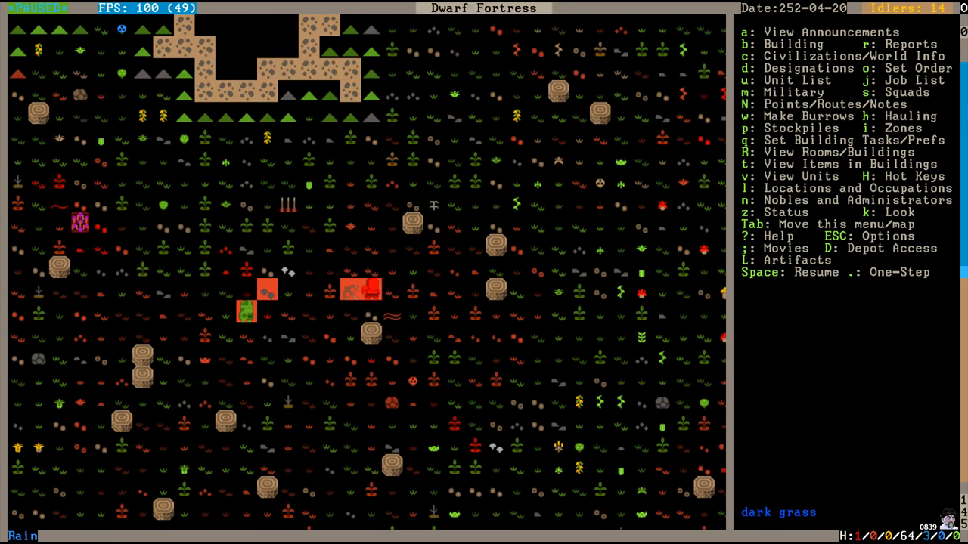
# Resume play into late Hematite and open the Fishery Worker–Trapper brawl report.
pyautogui.press('space')
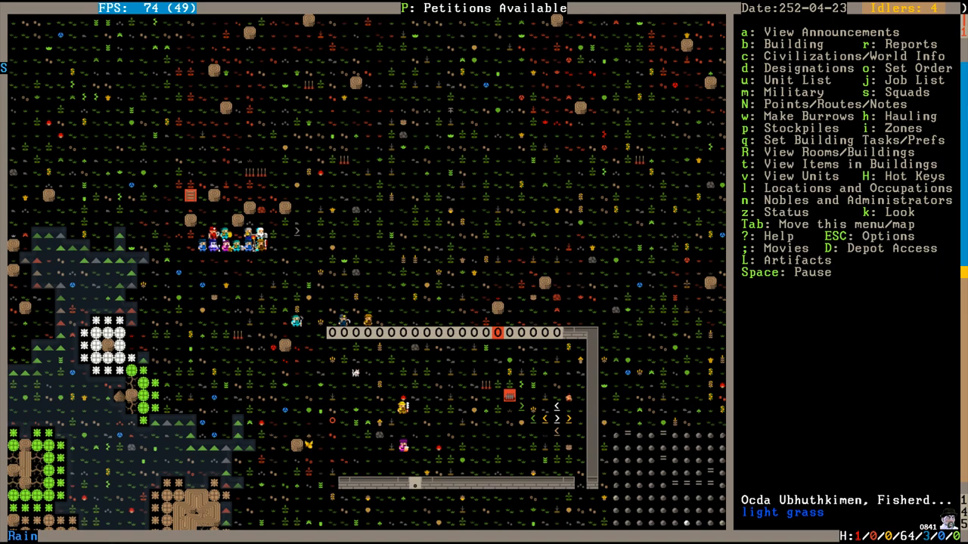
pyautogui.press('Space')
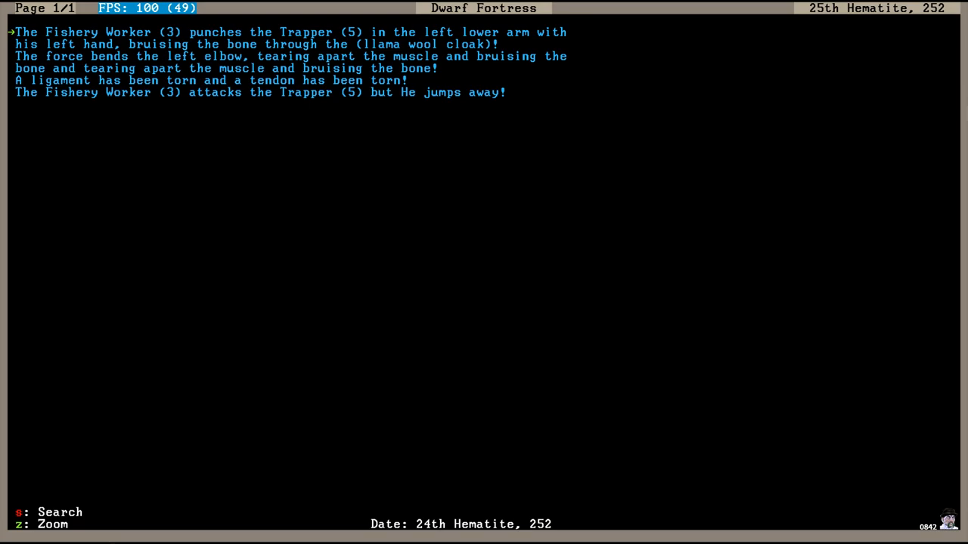
# Reach the brawl report's last line and close it, returning to the running map.
pyautogui.press('Down')
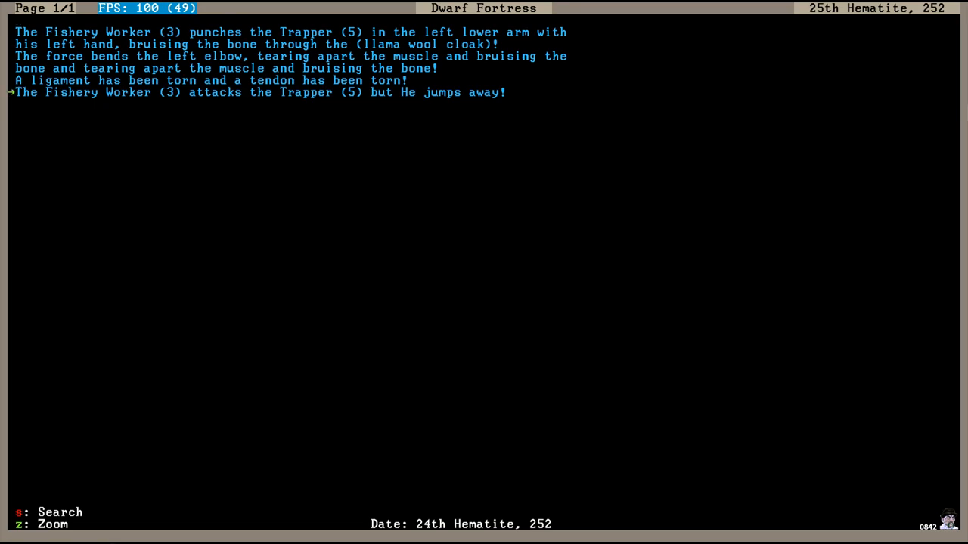
pyautogui.press('Up')
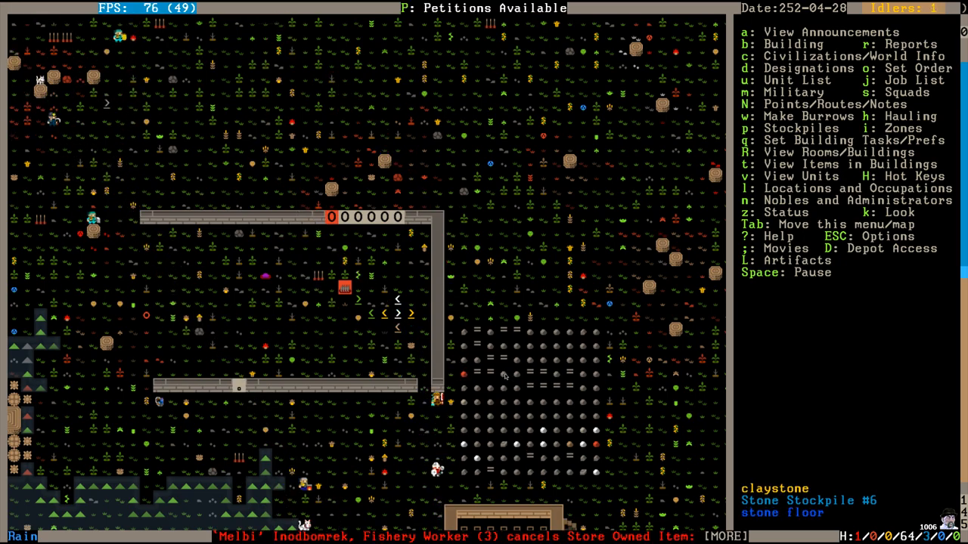
# Check the nobles list for vacant captain of the guard, militia commander and hammerer posts.
pyautogui.press('n')
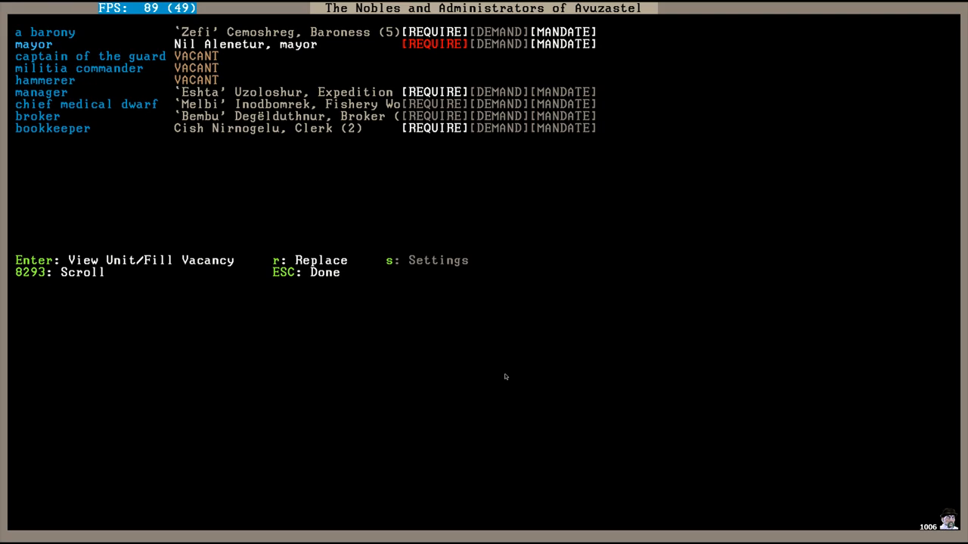
pyautogui.press('Escape')
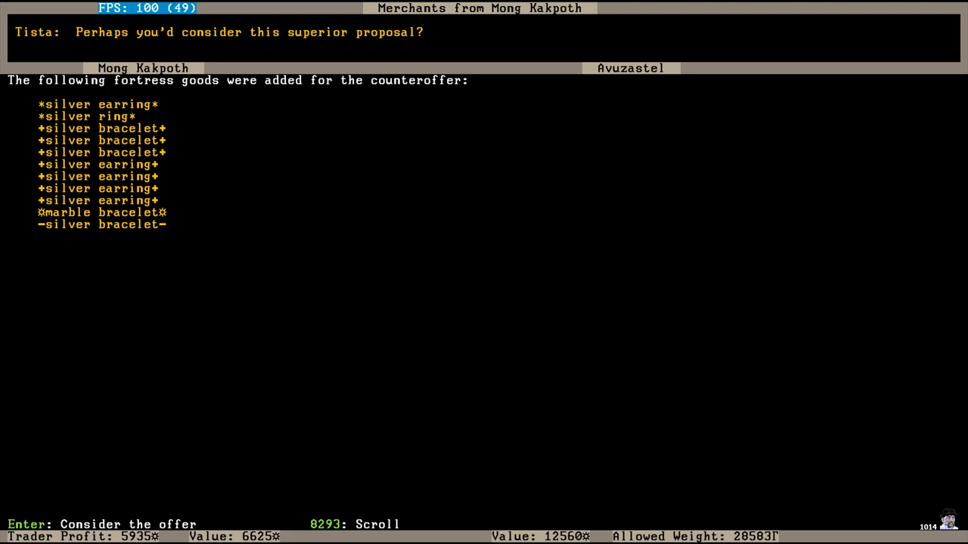
# Consider the Mong Kakpoth counteroffer adding silver earrings, rings and bracelets, plus a marble bracelet.
pyautogui.press('Return')
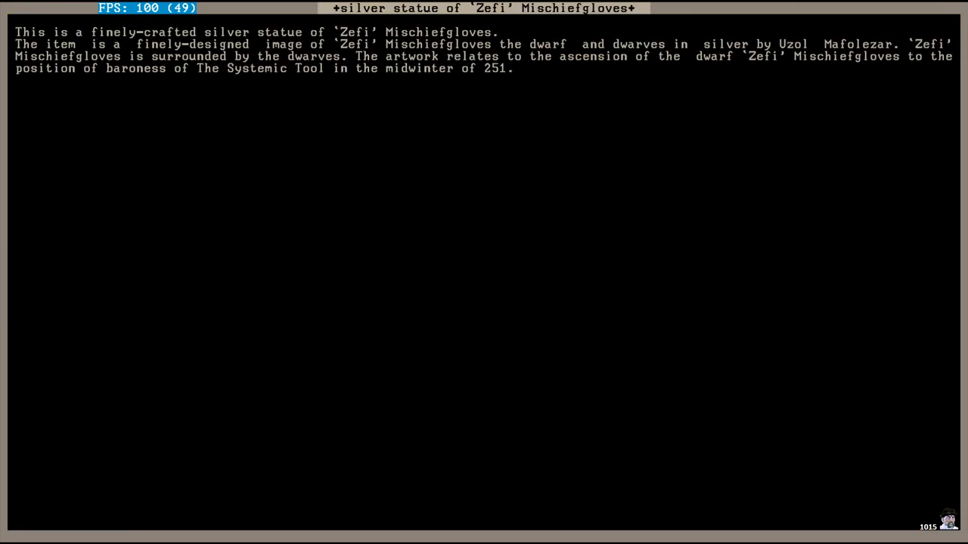
pyautogui.moveTo(425, 137)
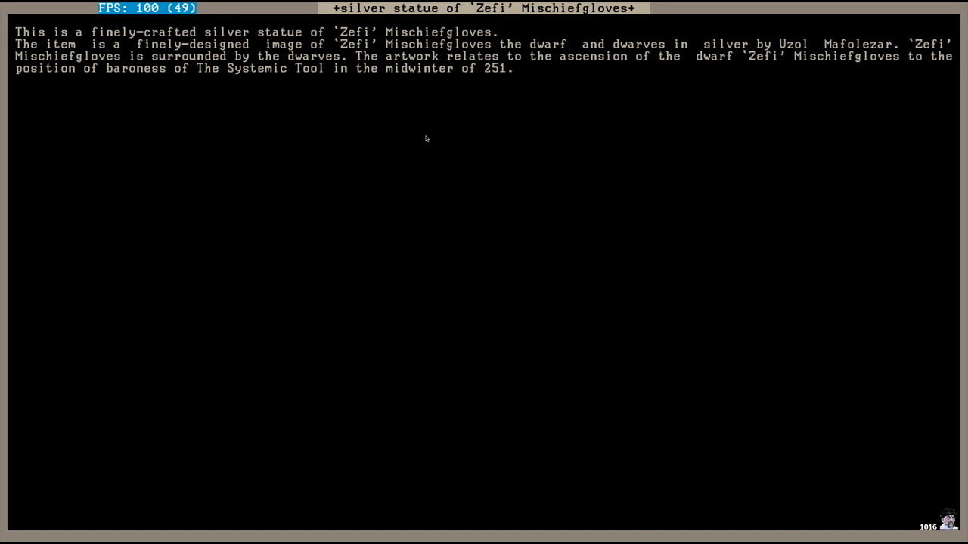
pyautogui.moveTo(438, 153)
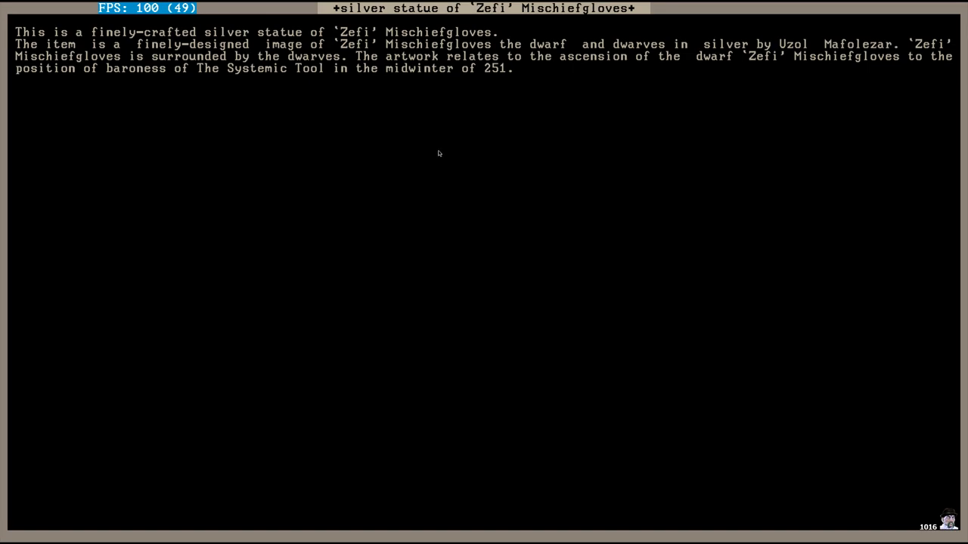
pyautogui.moveTo(344, 89)
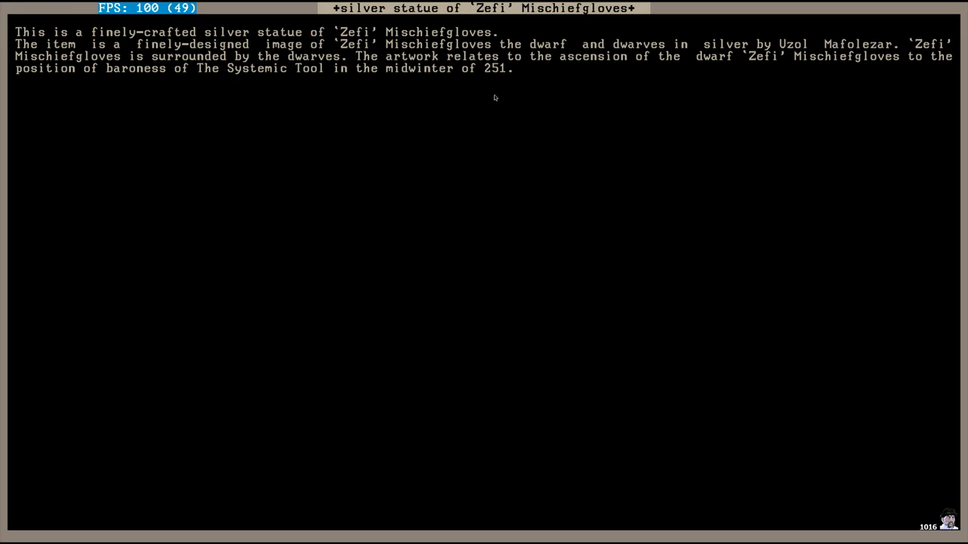
pyautogui.moveTo(655, 113)
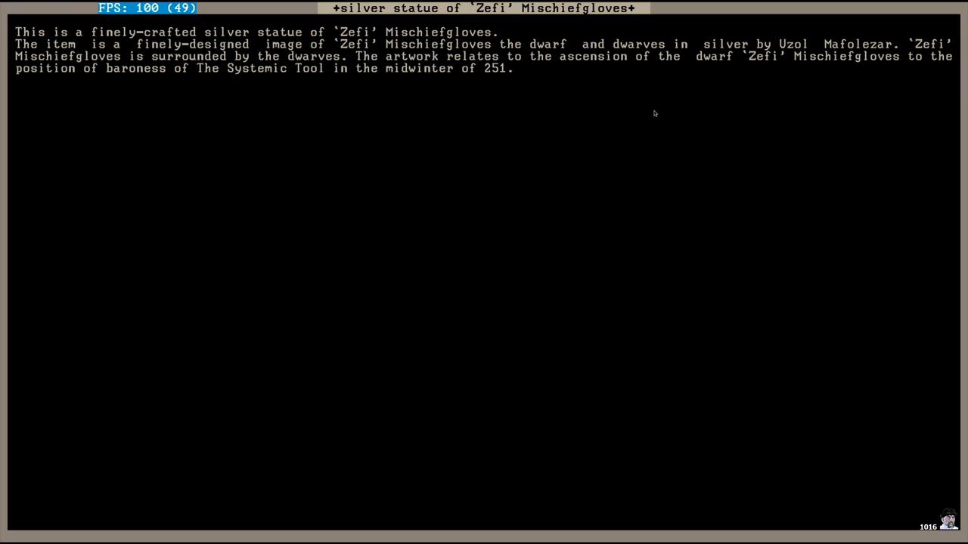
pyautogui.moveTo(766, 89)
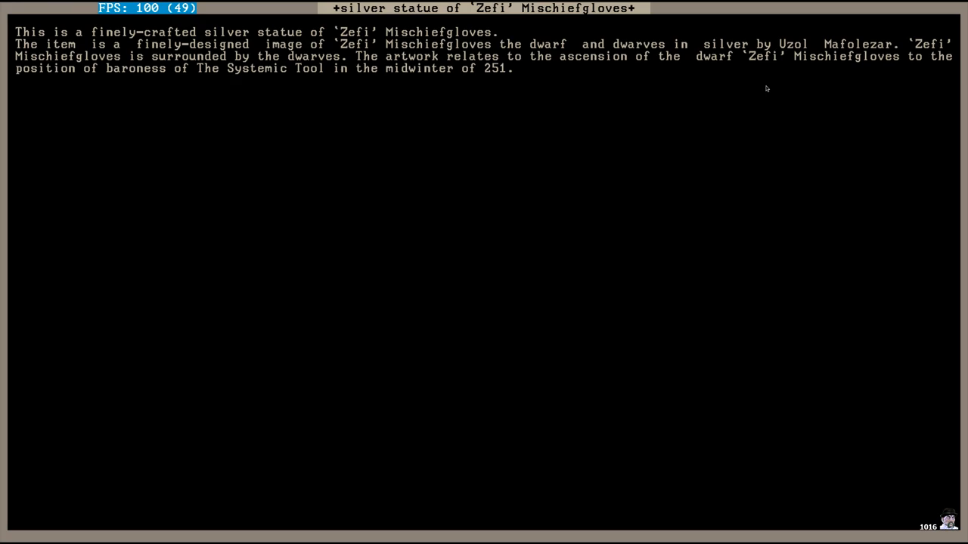
pyautogui.moveTo(302, 148)
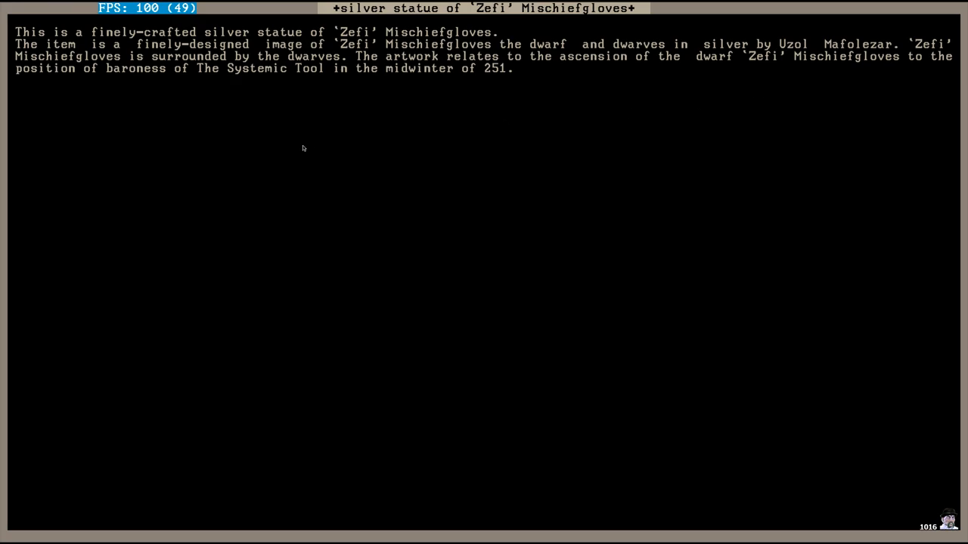
pyautogui.moveTo(456, 83)
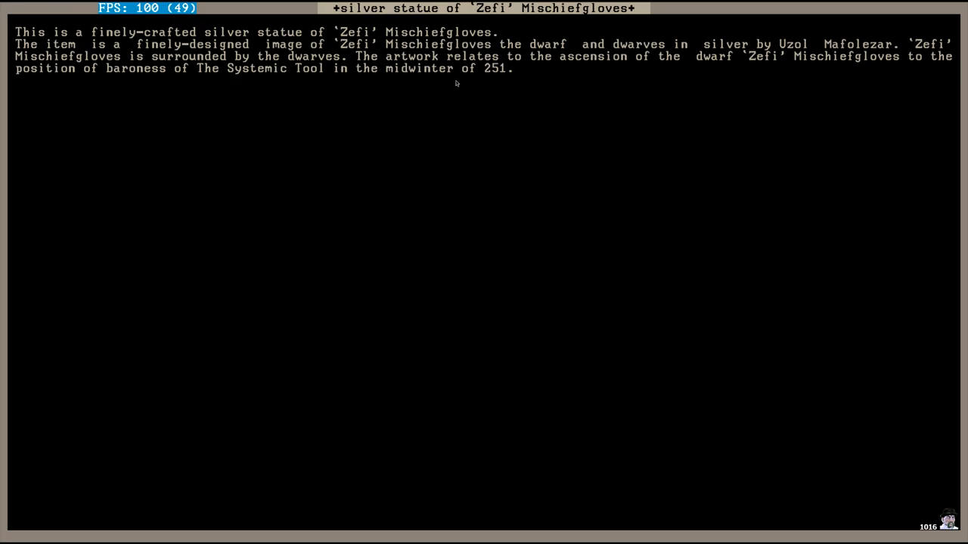
pyautogui.moveTo(712, 86)
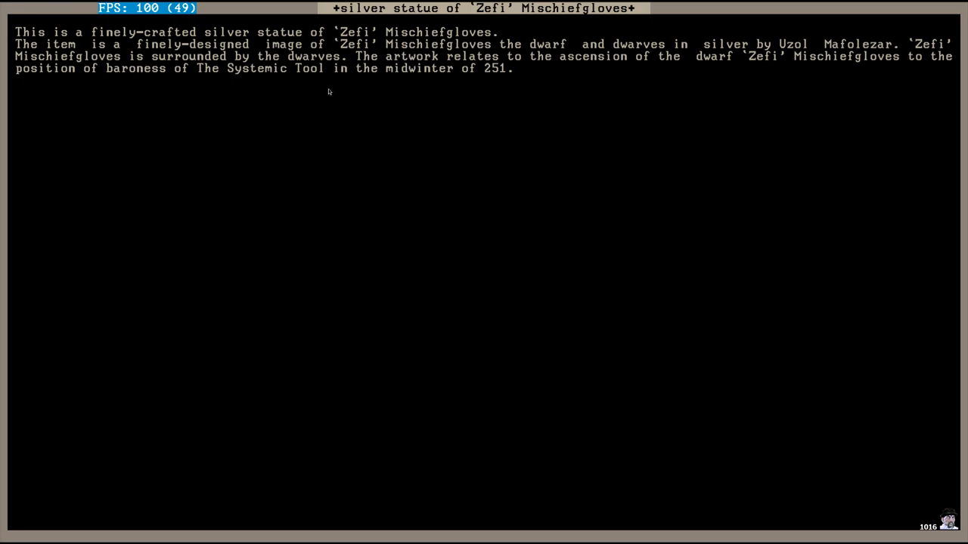
pyautogui.moveTo(344, 105)
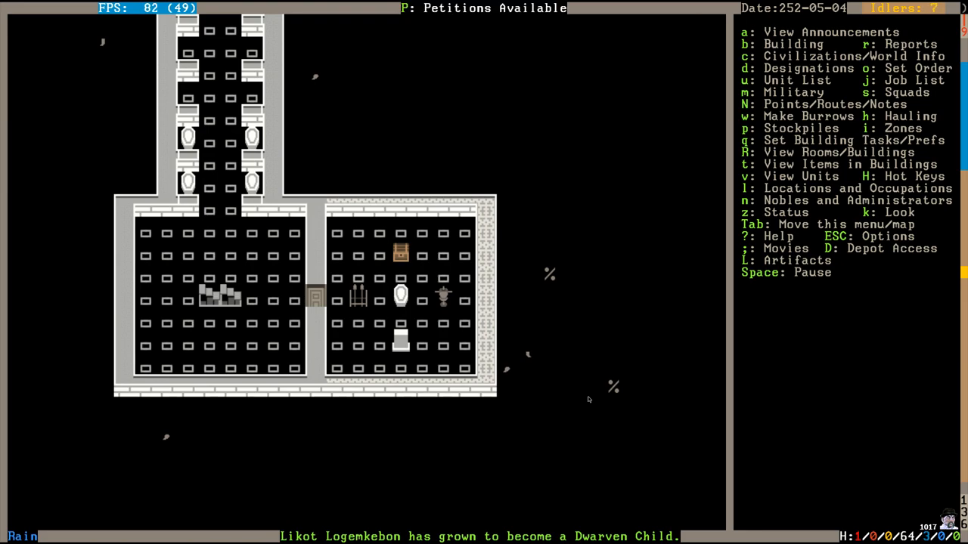
# Unpause and let the fortress run to 252-06-07 over the plant-filled walled enclosure.
pyautogui.press('Space')
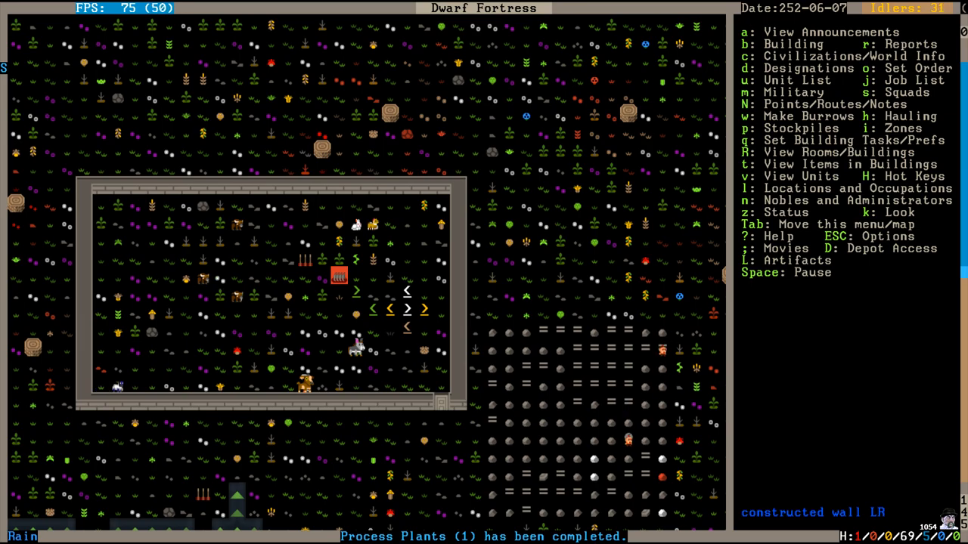
# Pause to inspect the founder's marble coffin, then resume until the Idithlôr caravan arrives.
pyautogui.press('space')
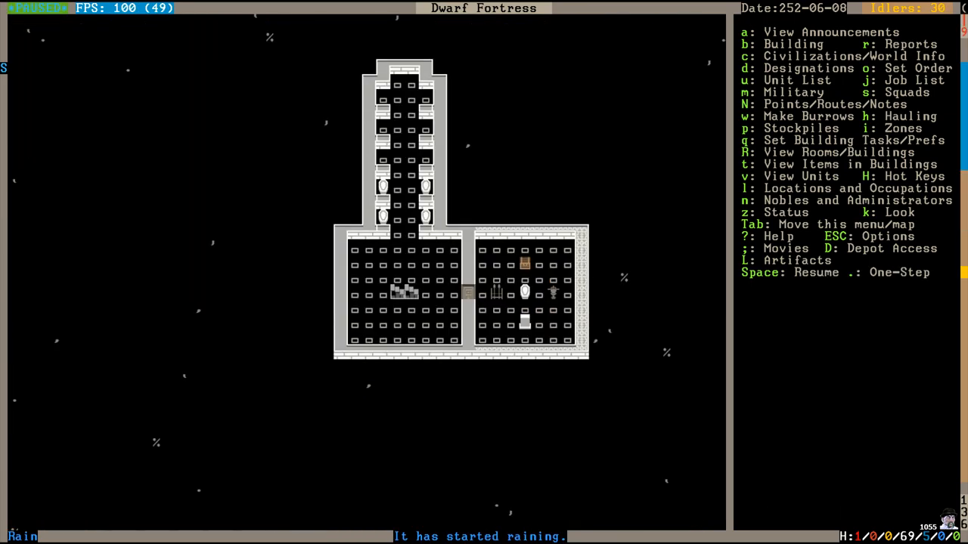
pyautogui.click(424, 217)
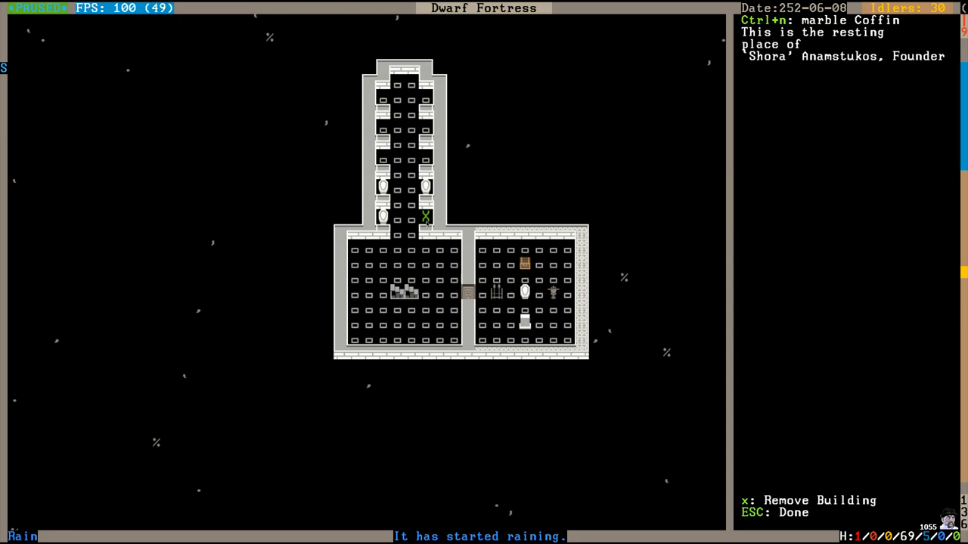
pyautogui.press('Left')
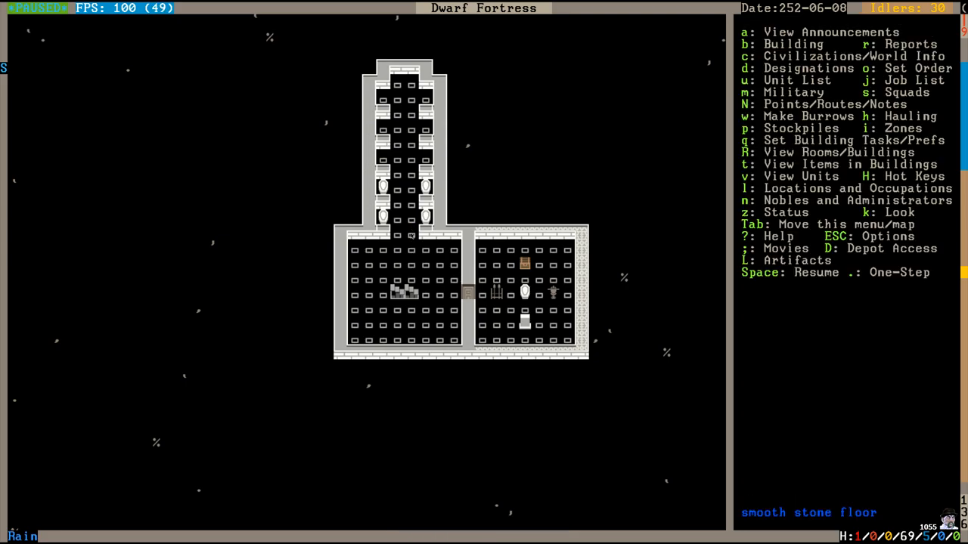
pyautogui.press('space')
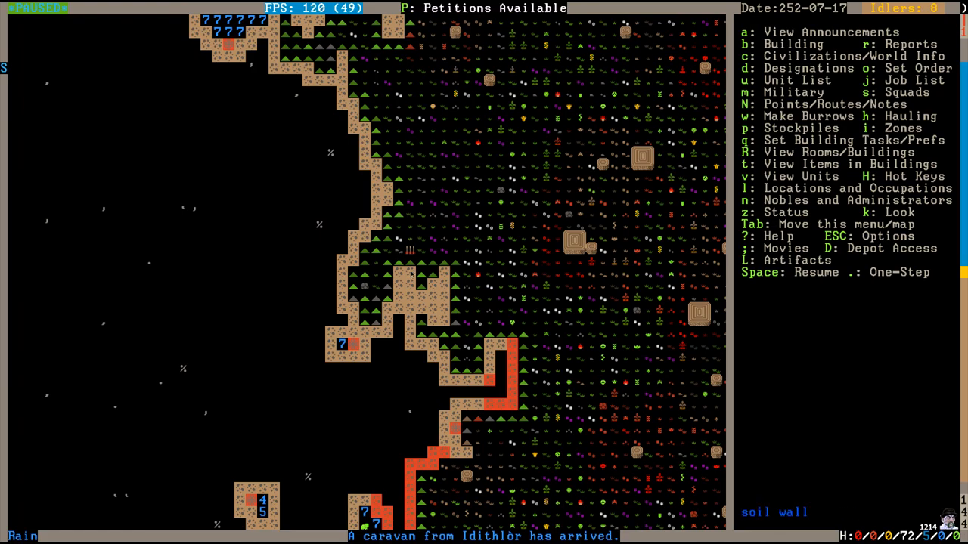
# Read the latest announcements page ending with the outpost liaison and Idithlôr caravan arrivals.
pyautogui.press('a')
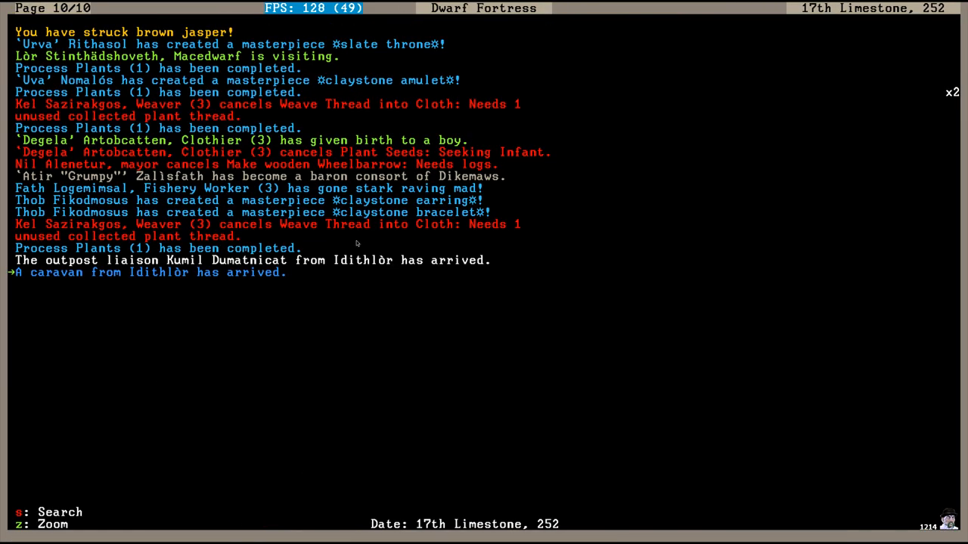
pyautogui.moveTo(330, 314)
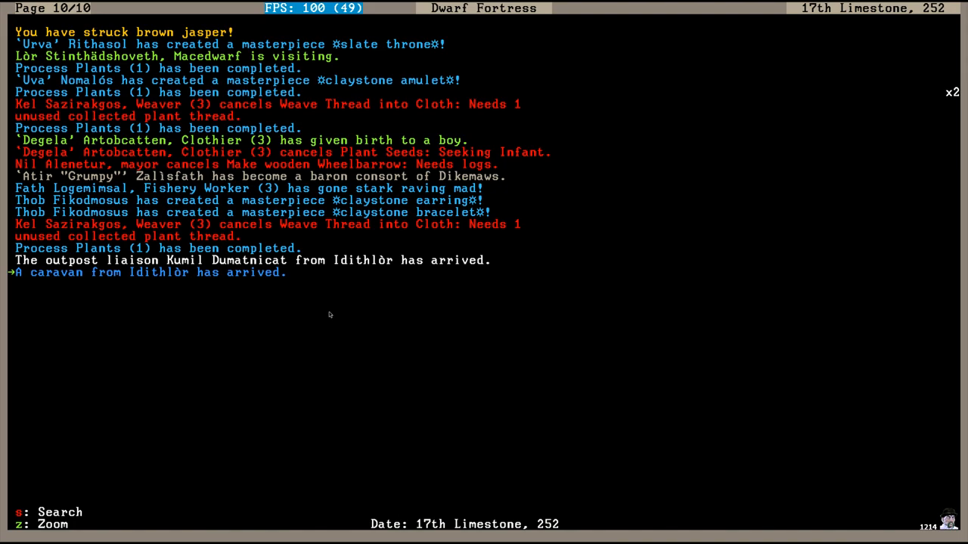
pyautogui.moveTo(401, 326)
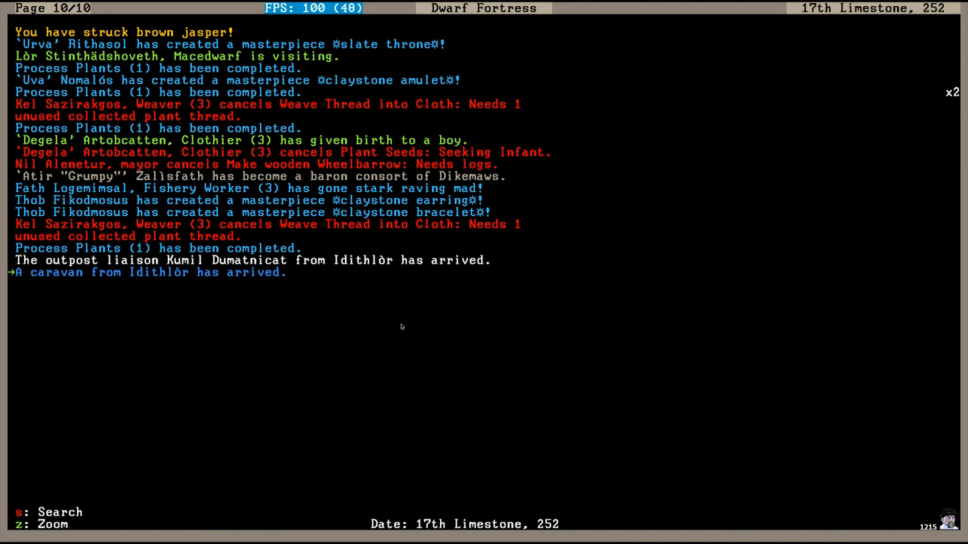
pyautogui.moveTo(408, 338)
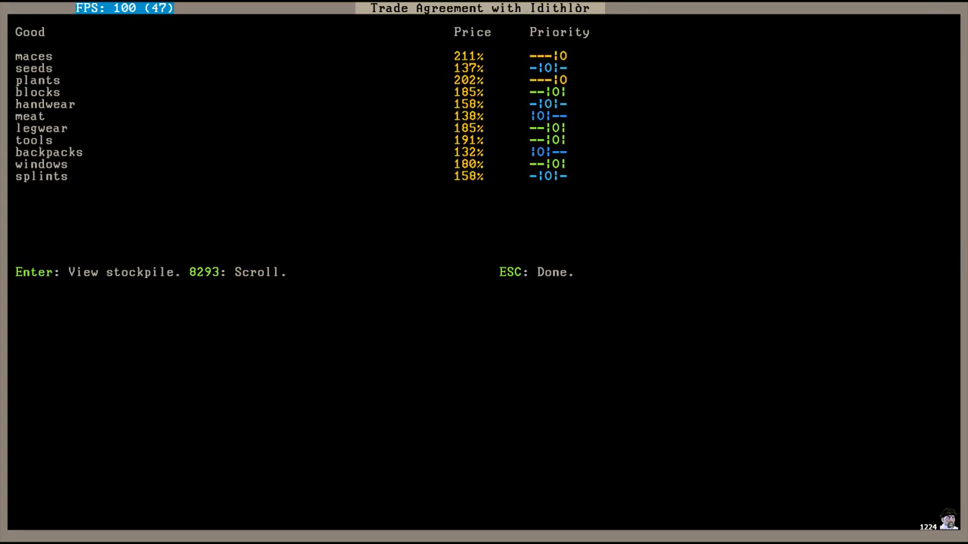
pyautogui.moveTo(409, 312)
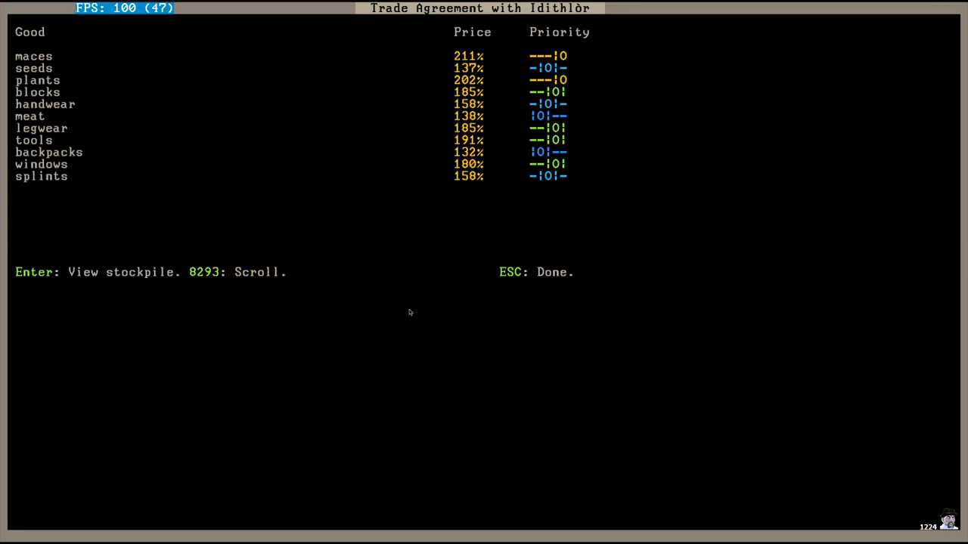
pyautogui.moveTo(255, 140)
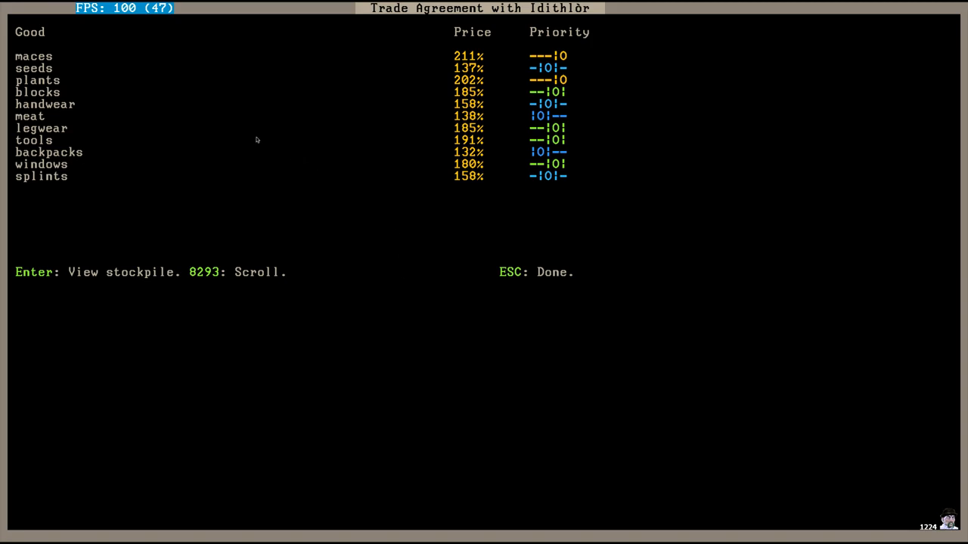
pyautogui.moveTo(75, 69)
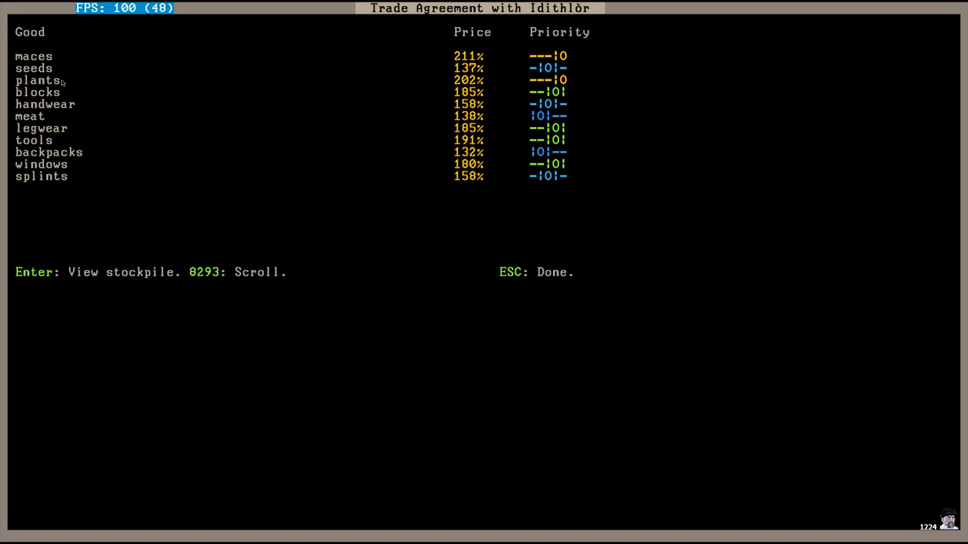
pyautogui.moveTo(54, 133)
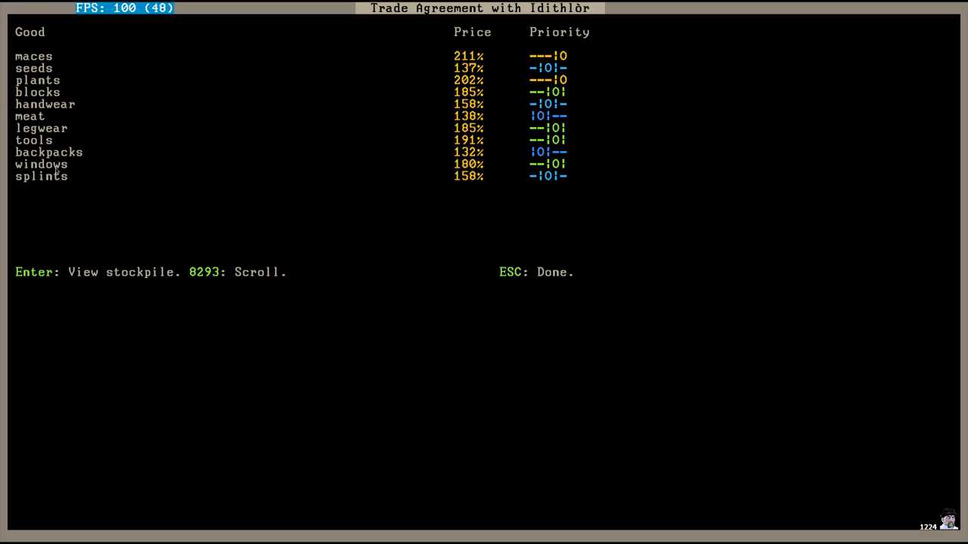
pyautogui.moveTo(369, 307)
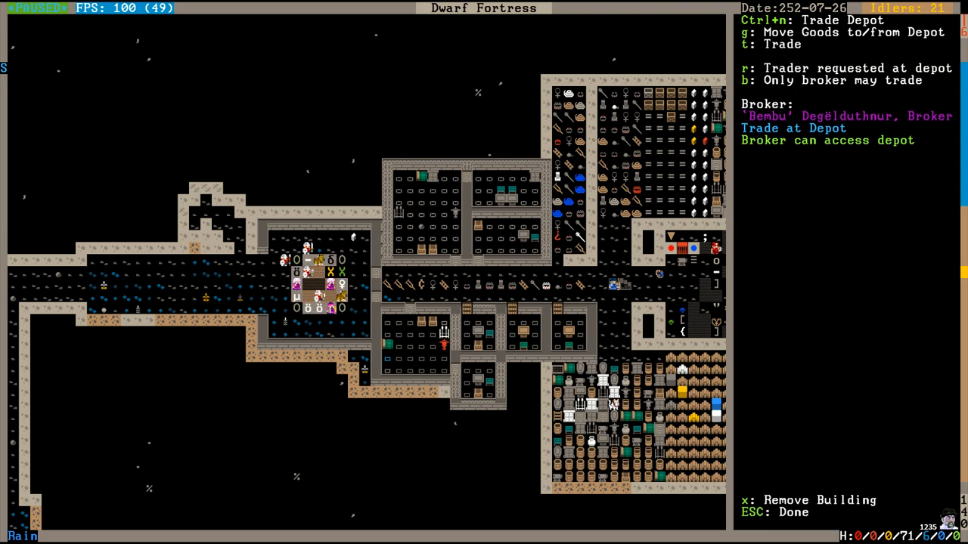
# Leave the trade depot options to look up fishery worker Fath Logemimsal's description.
pyautogui.press('Escape')
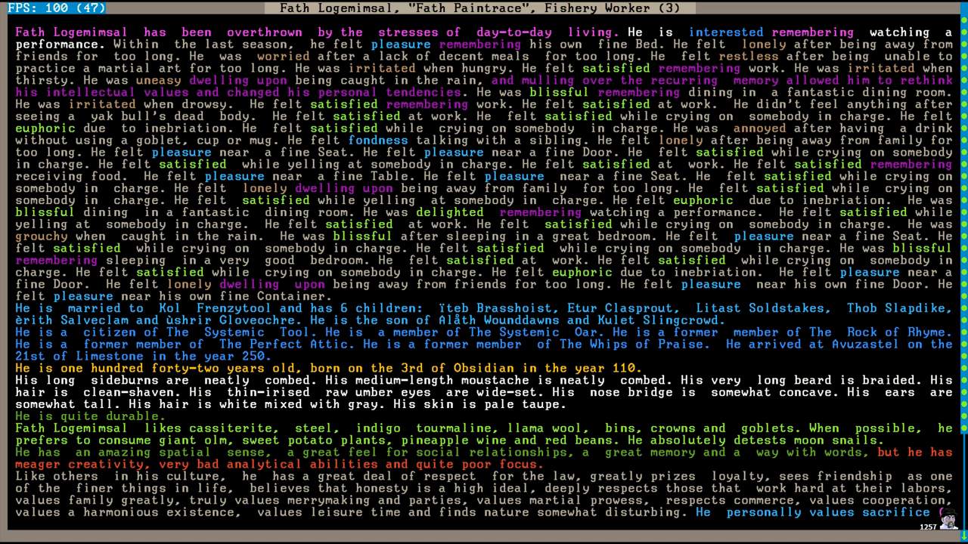
# Close Fath Logemimsal's description to reach the status overview of population 87 and 249494 wealth.
pyautogui.press('Escape')
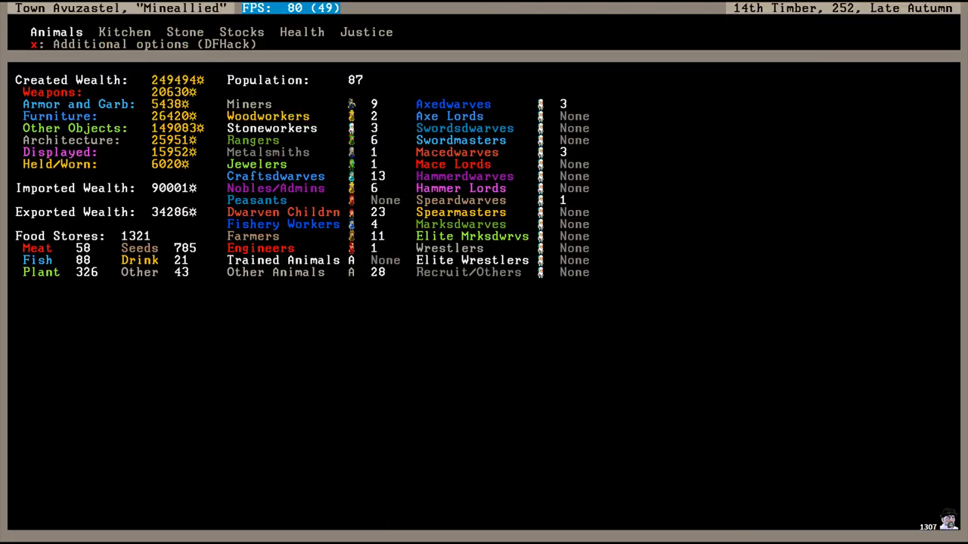
pyautogui.moveTo(295, 389)
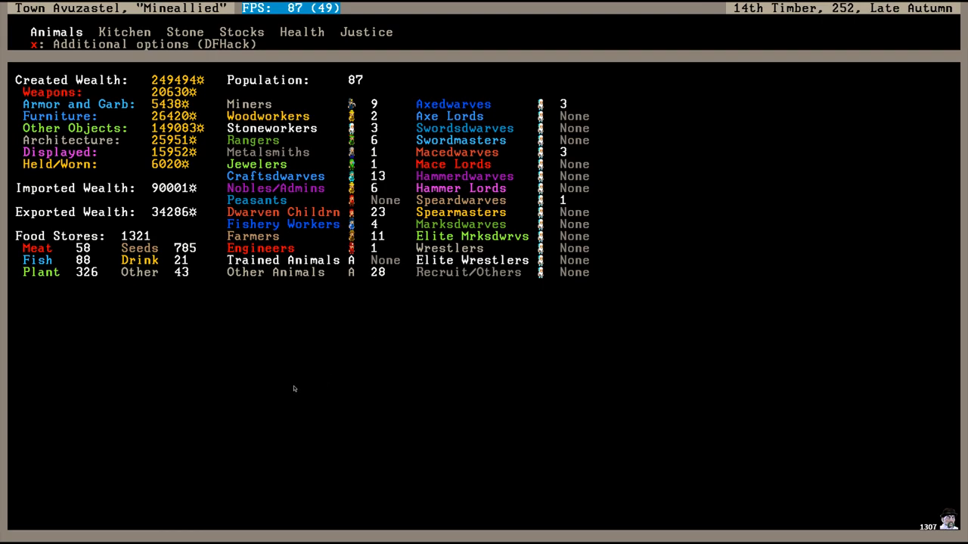
pyautogui.moveTo(191, 263)
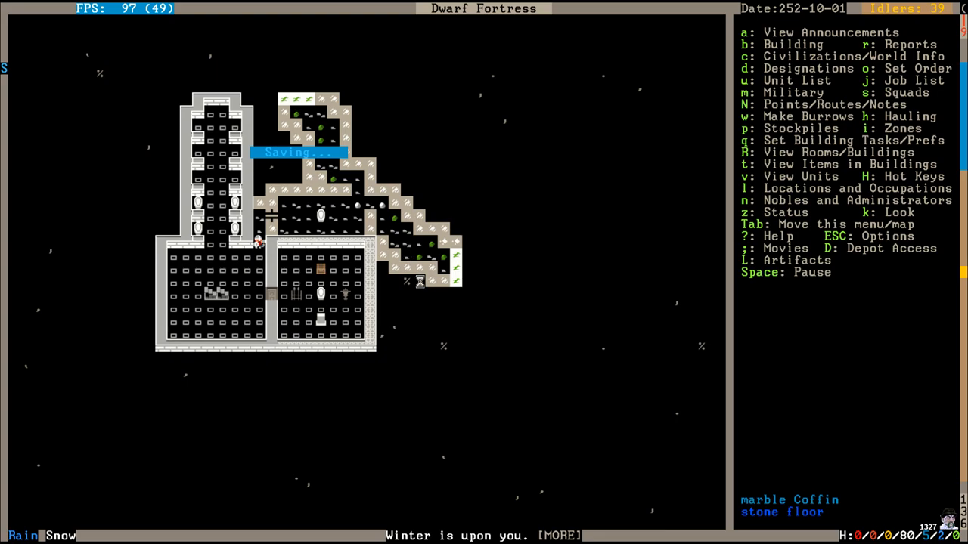
pyautogui.moveTo(444, 355)
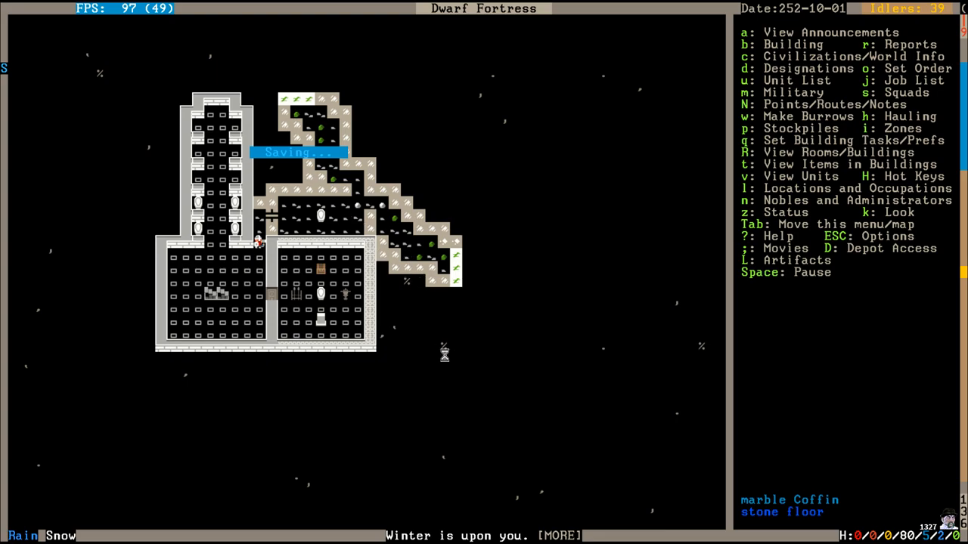
pyautogui.moveTo(455, 367)
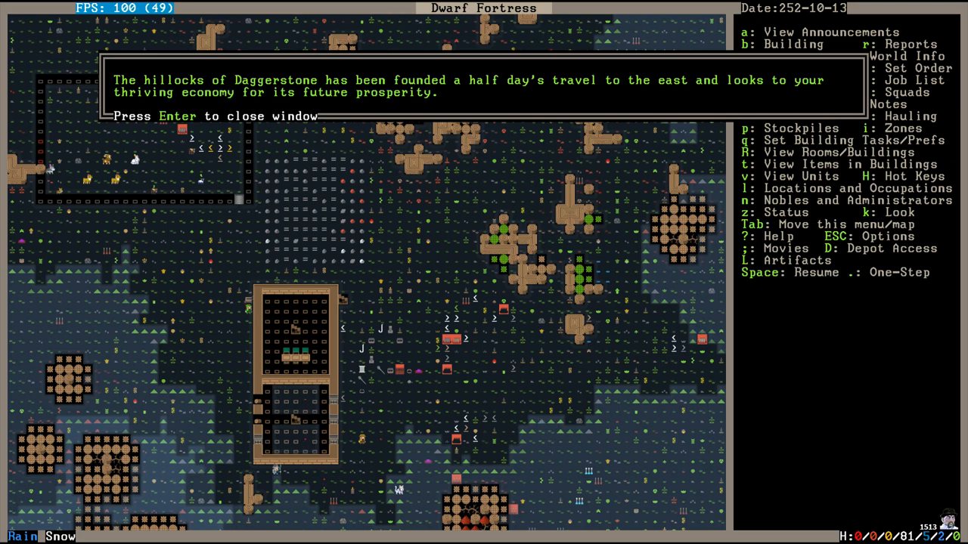
# Dismiss the Daggerstone message and run until the ettin Moguk Rusnutnonu arrives on 252-11-10.
pyautogui.press('Return')
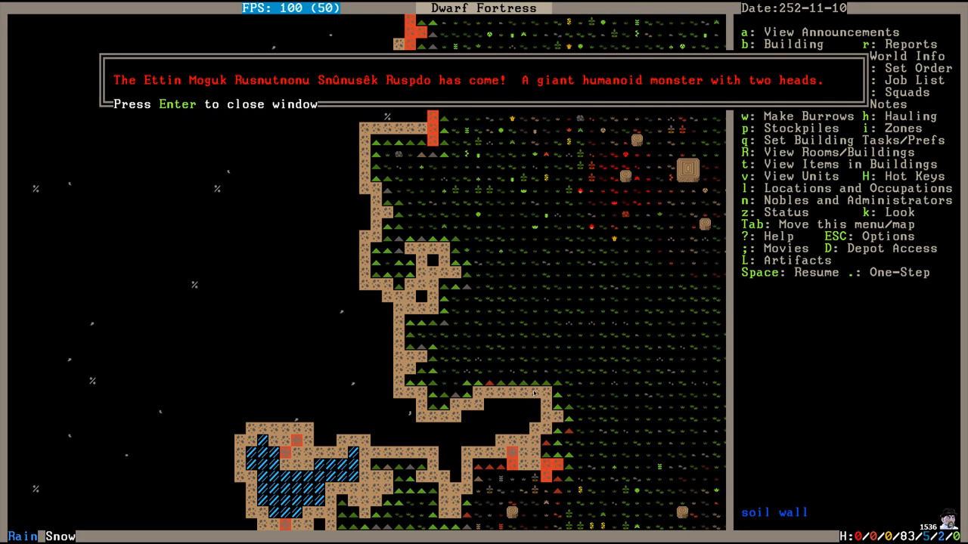
pyautogui.moveTo(537, 367)
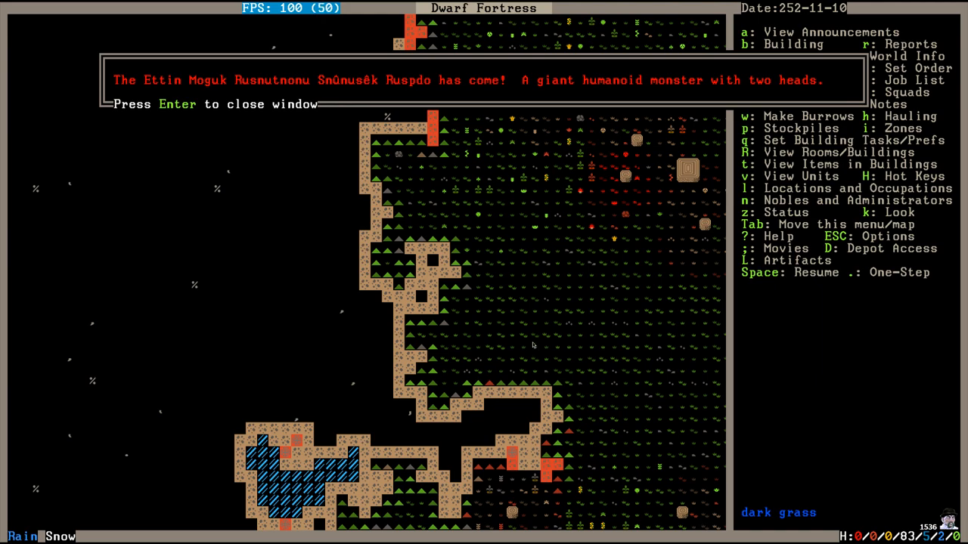
pyautogui.moveTo(542, 348)
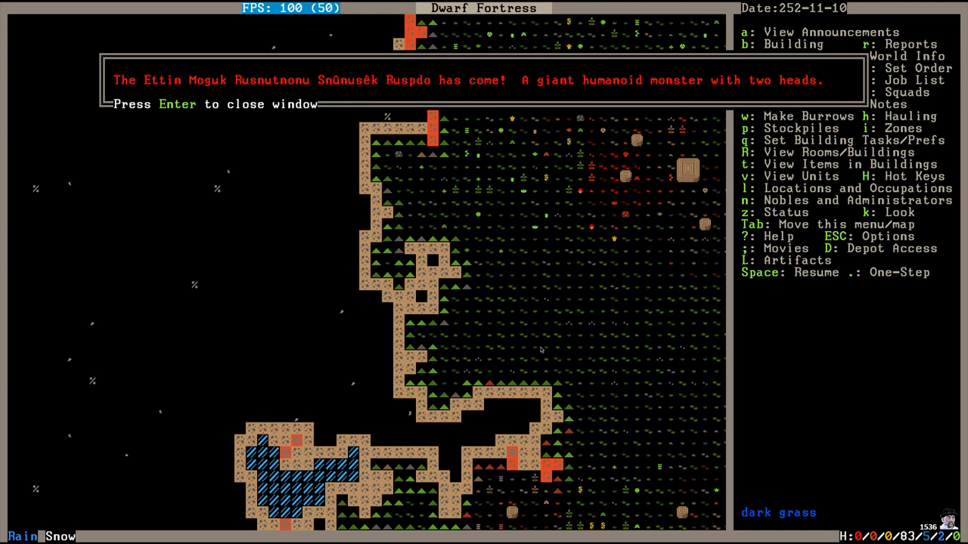
pyautogui.moveTo(524, 341)
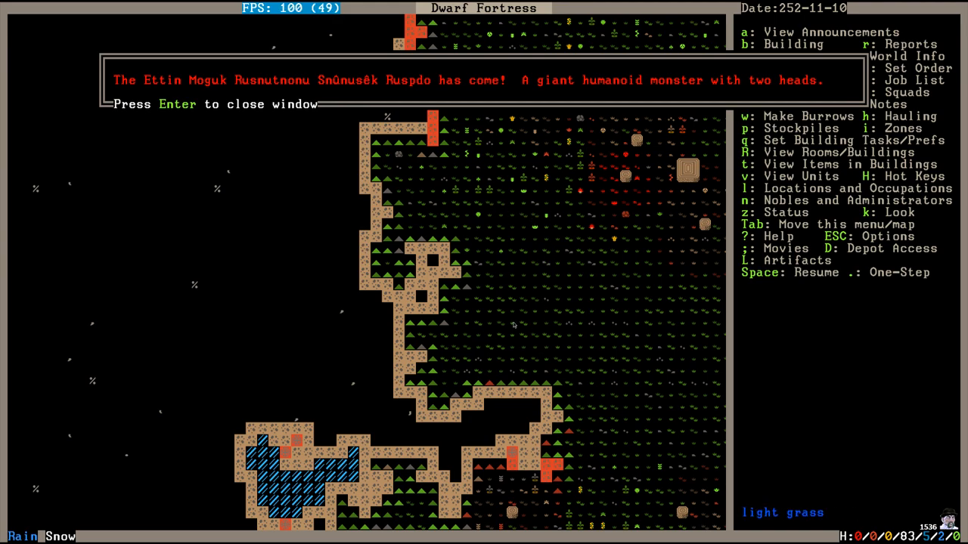
pyautogui.moveTo(484, 333)
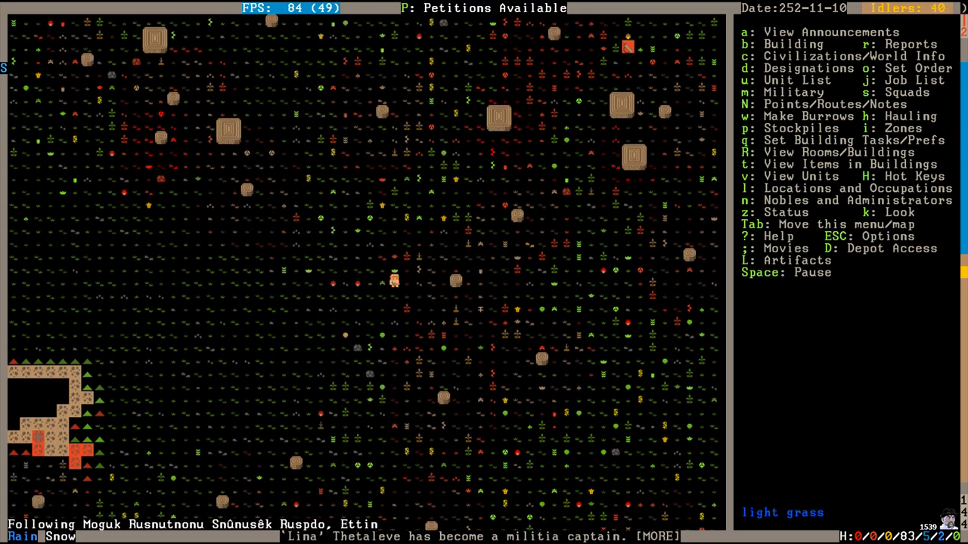
# Pause while following the ettin as it reaches the wooden workshop building.
pyautogui.press('SPACE')
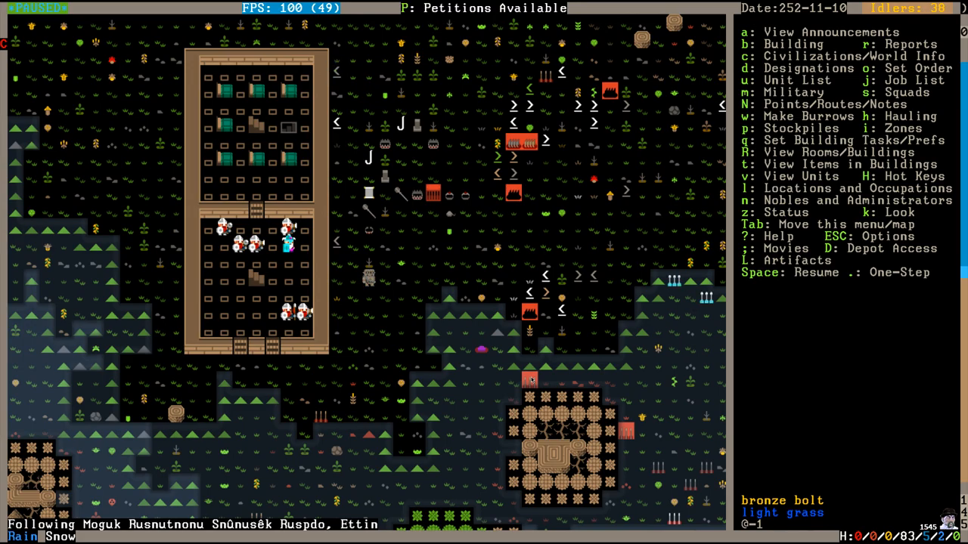
# Resume play and review announcements of the Dikemaws baron consort and the ettin fight.
pyautogui.press('space')
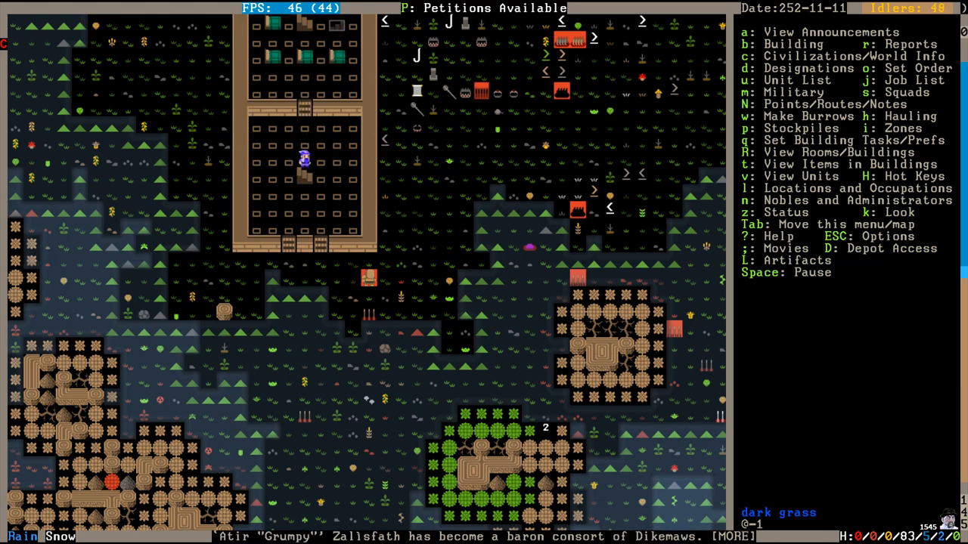
pyautogui.press('a')
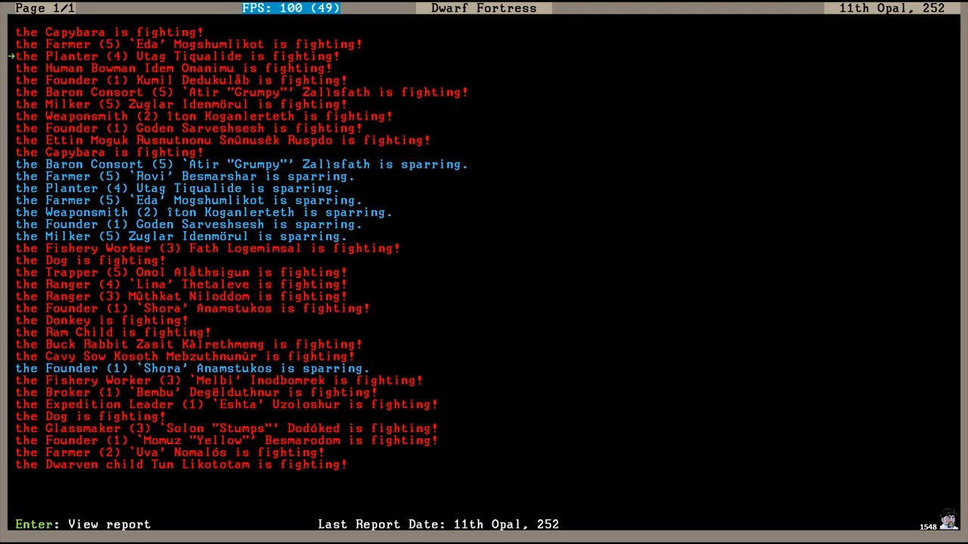
# Close the ettin combat reports for 11th Opal 252, revealing the Overall Health Report.
pyautogui.press('Escape')
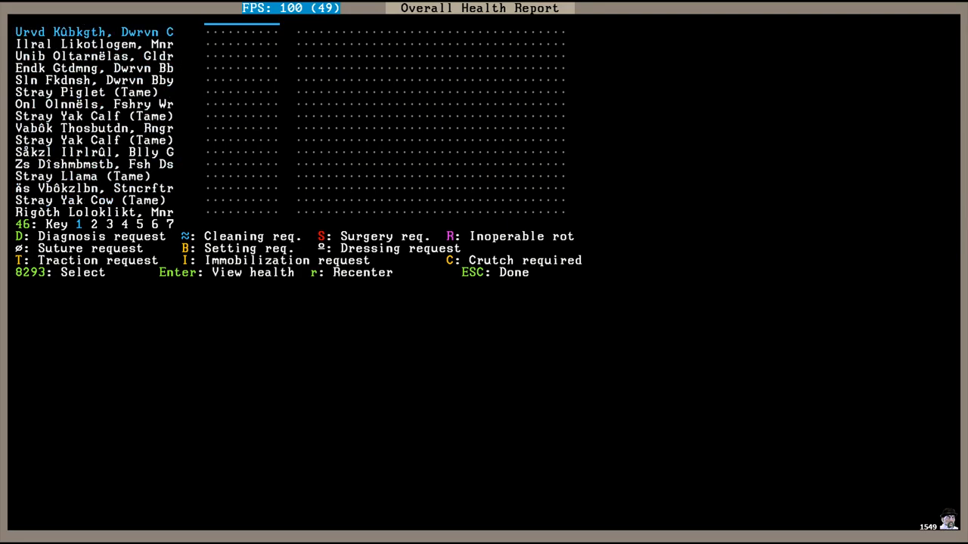
# Scroll the Overall Health Report to the next page, showing a stray lamb awaiting diagnosis.
pyautogui.scroll(-3)
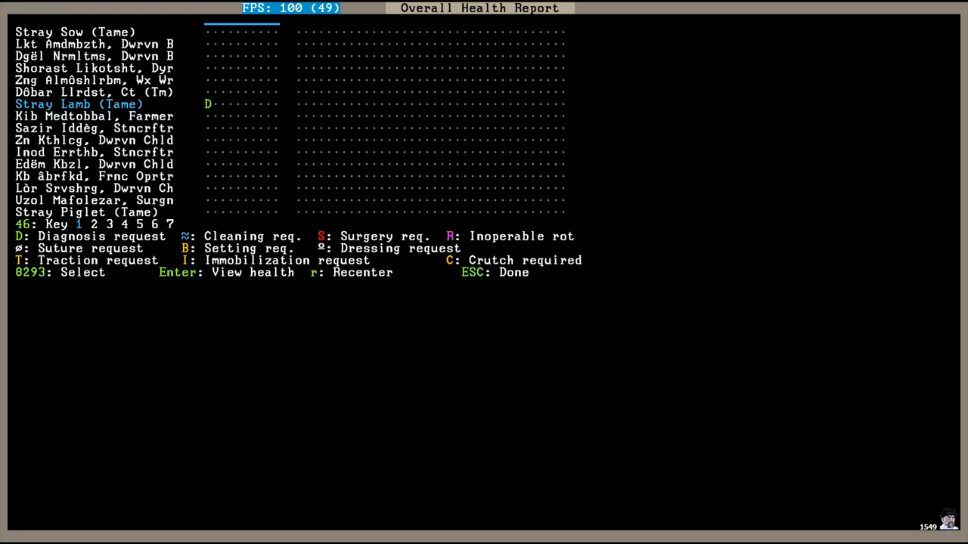
pyautogui.press('Up')
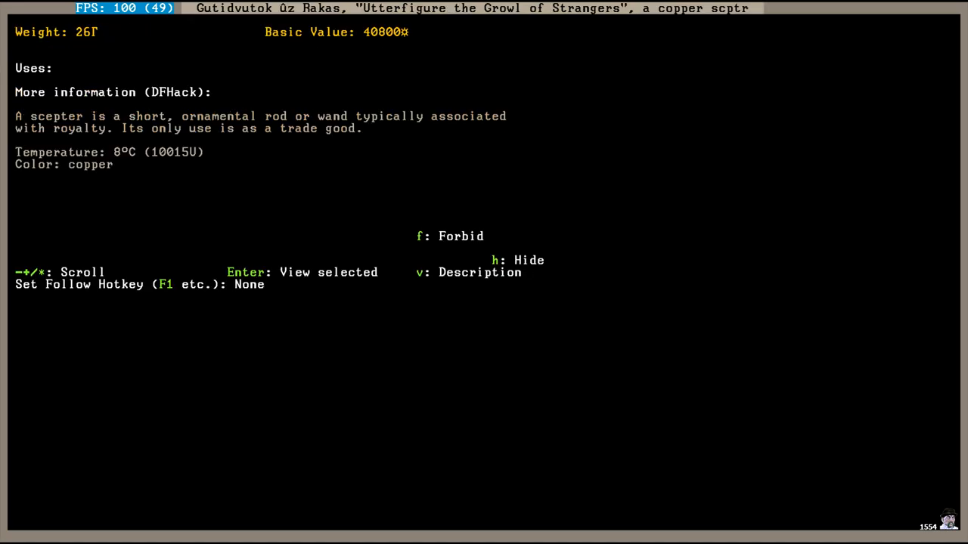
# Leave the copper scepter's details (value 40800) and return to the paused fortress map.
pyautogui.press('v')
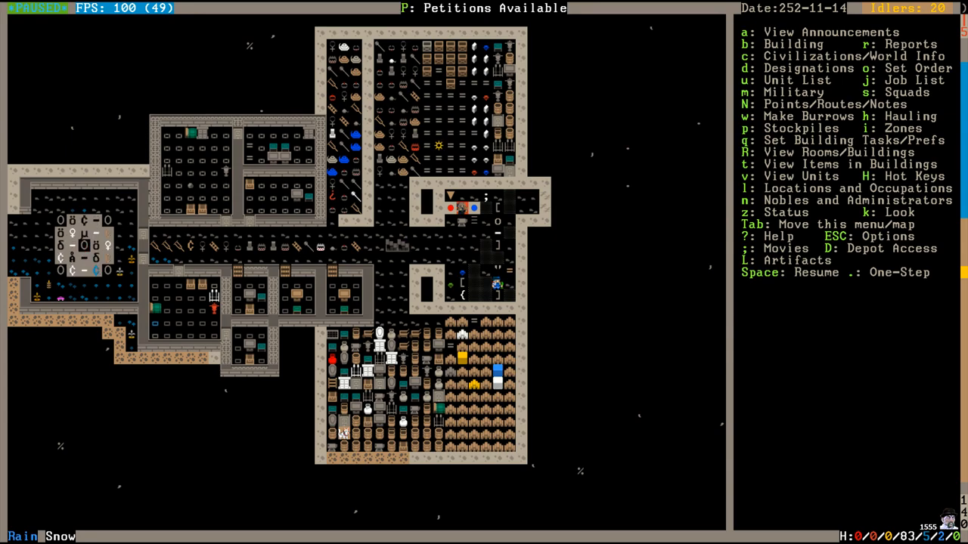
# Unpause and run time to 5th Granite 252 while viewing the caverns.
pyautogui.press('space')
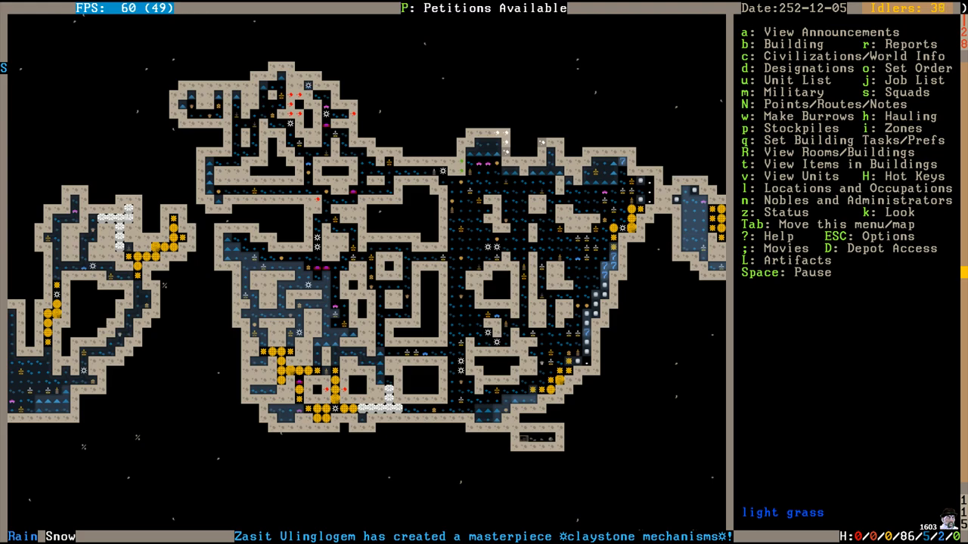
# Pause to view the surface tower and ramp structures, then resume the game.
pyautogui.press('space')
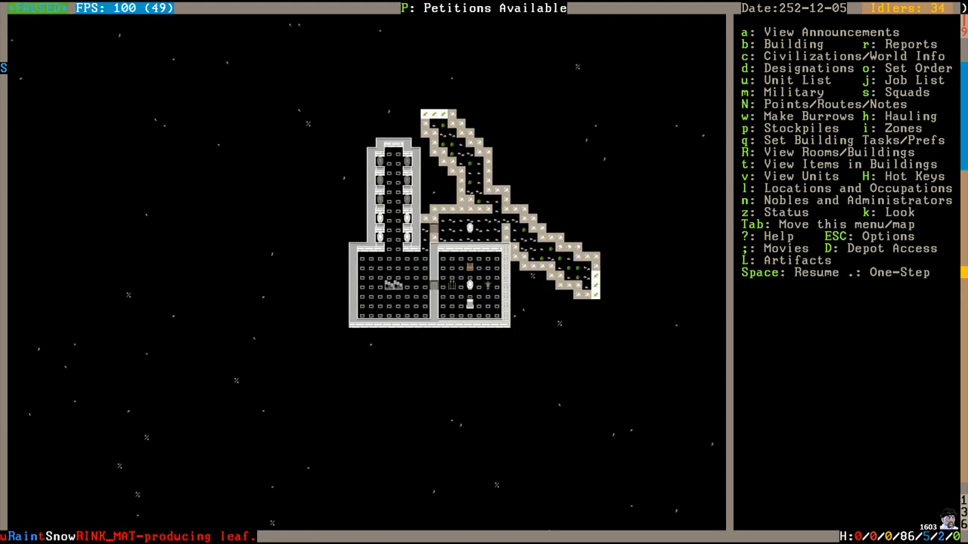
pyautogui.press('Space')
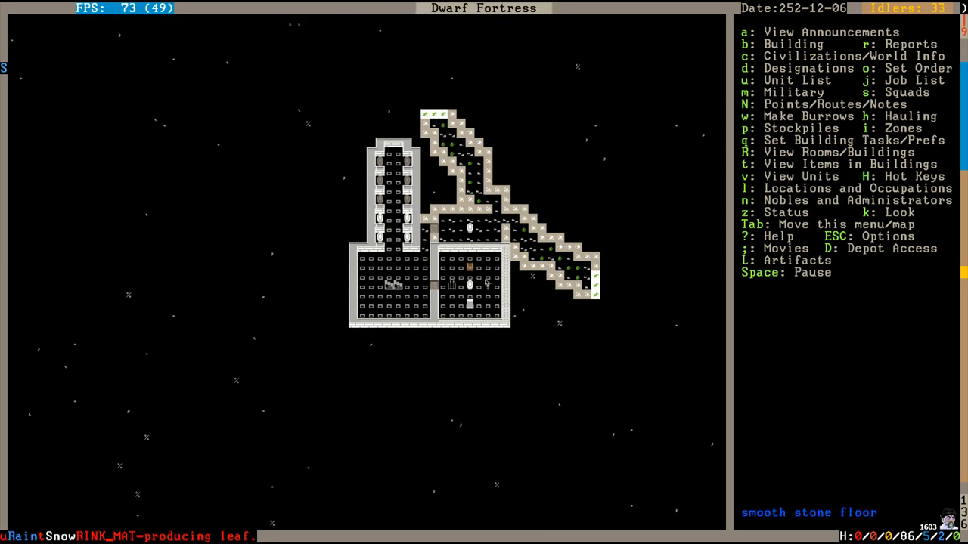
pyautogui.moveTo(422, 235)
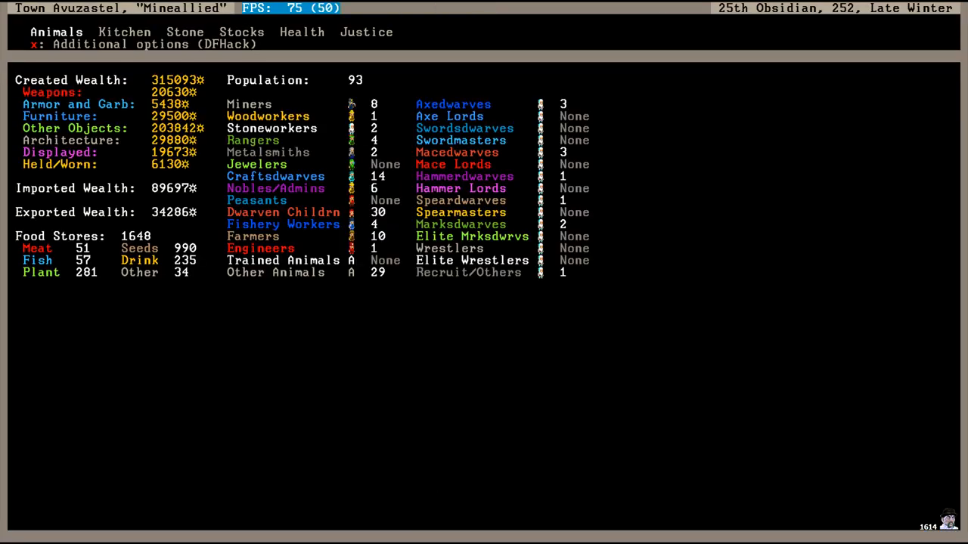
pyautogui.moveTo(165, 294)
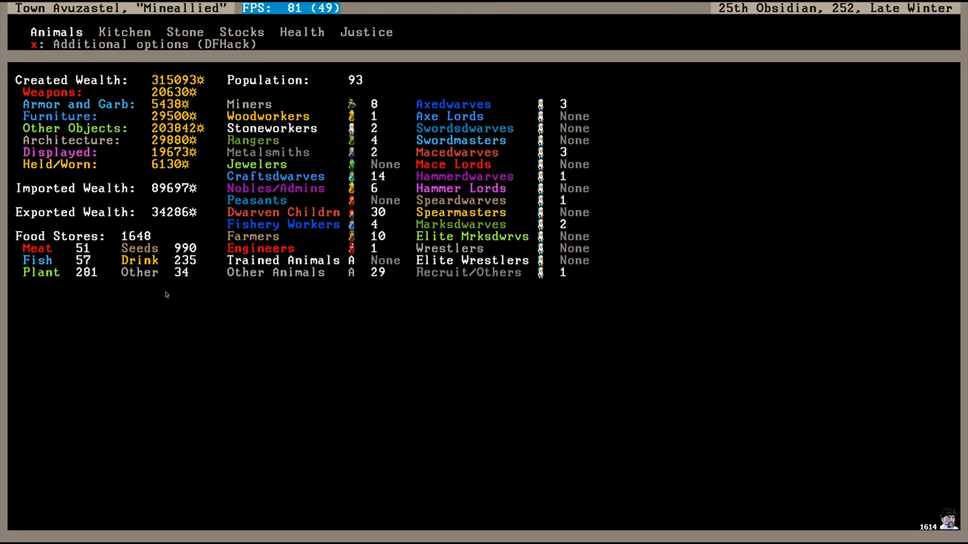
pyautogui.moveTo(194, 292)
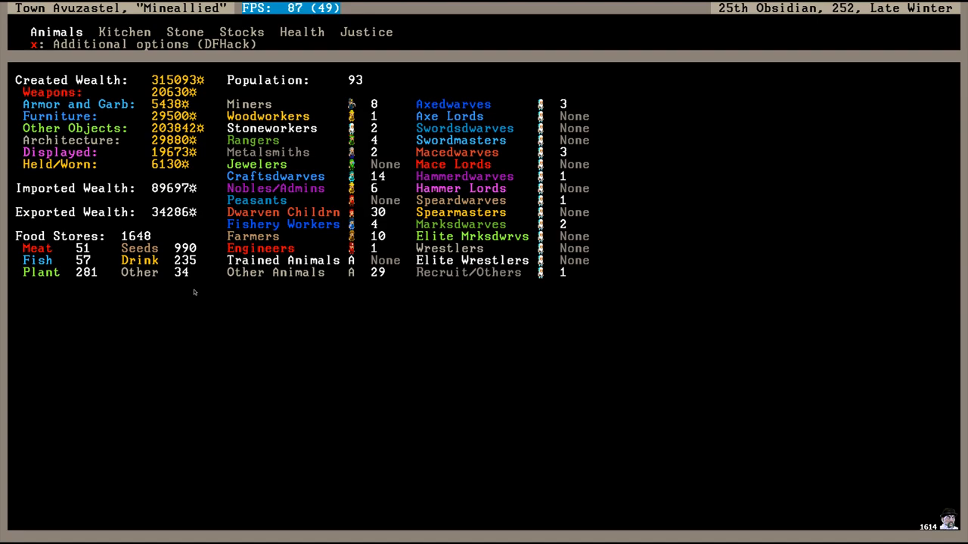
pyautogui.moveTo(204, 307)
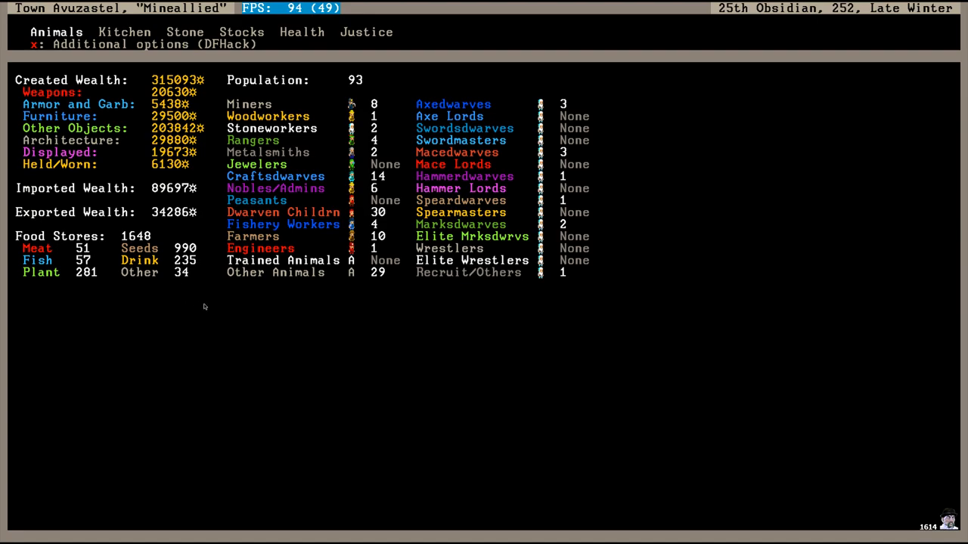
pyautogui.moveTo(184, 315)
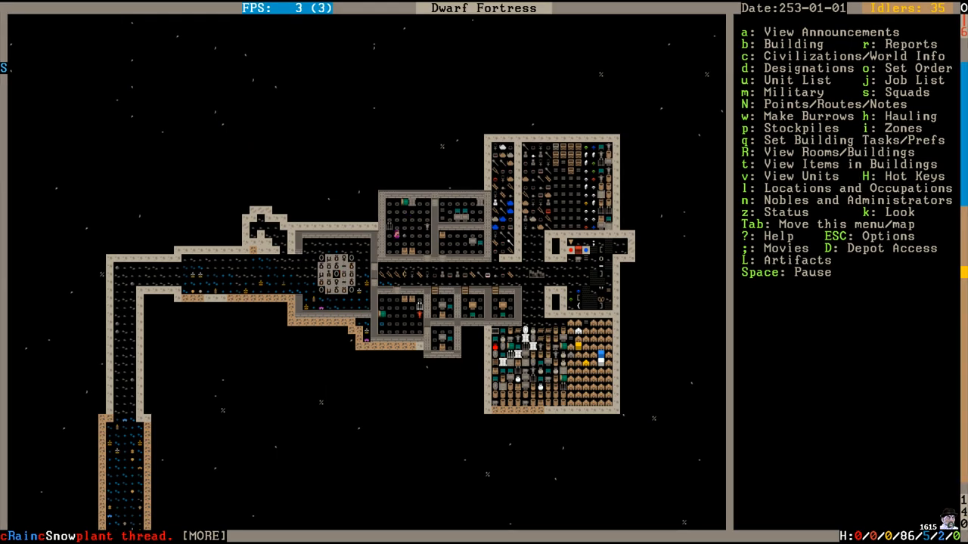
# Pause the game on 1st Granite 253 over the main fortress halls.
pyautogui.press('space')
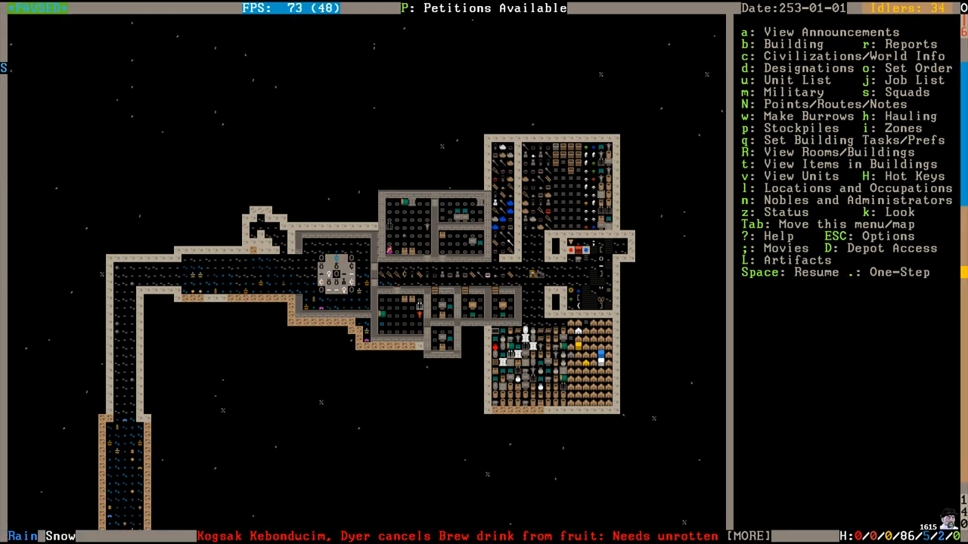